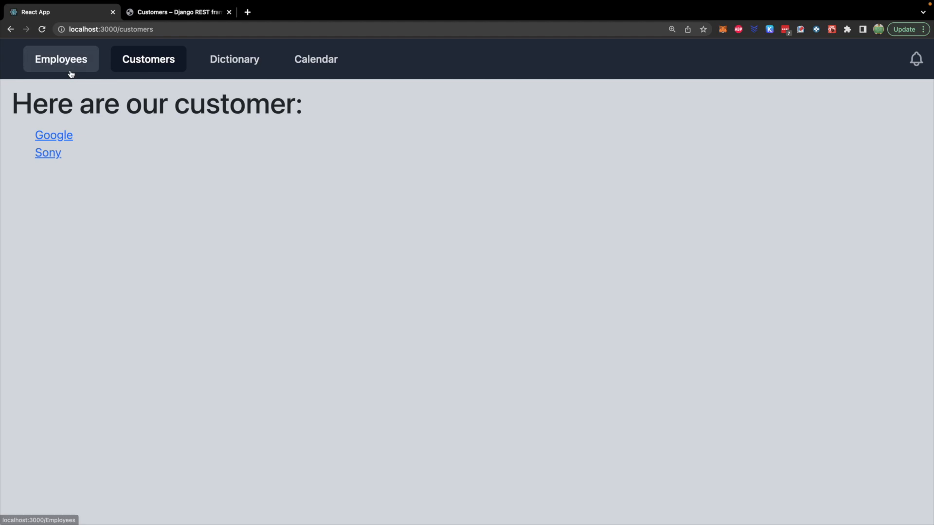
Step: Check the Employees and Customers pages, then end the customers heading with a colon
left_click(60, 60)
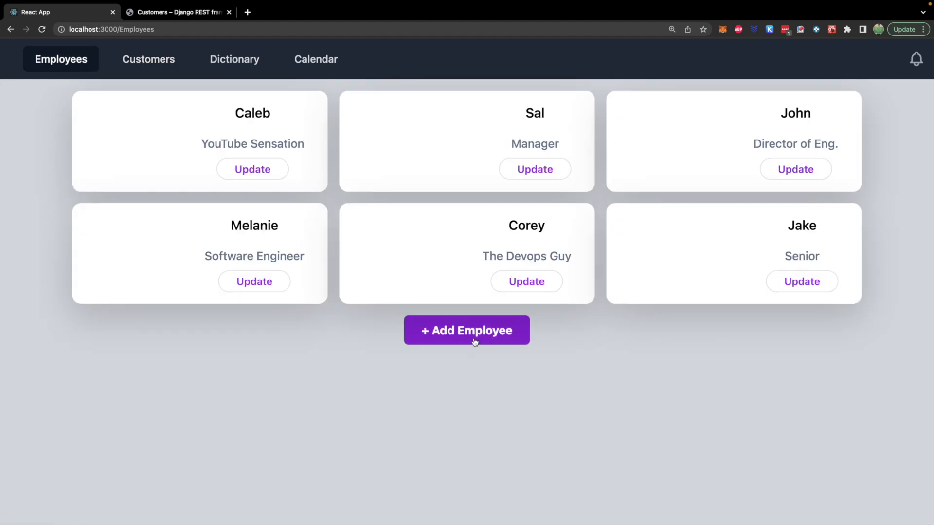
left_click(148, 60)
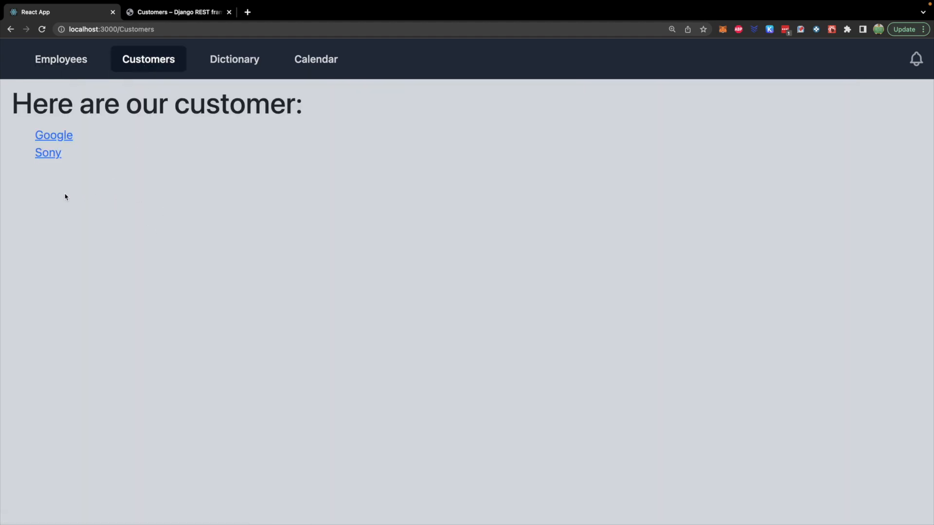
mouse_move(61, 58)
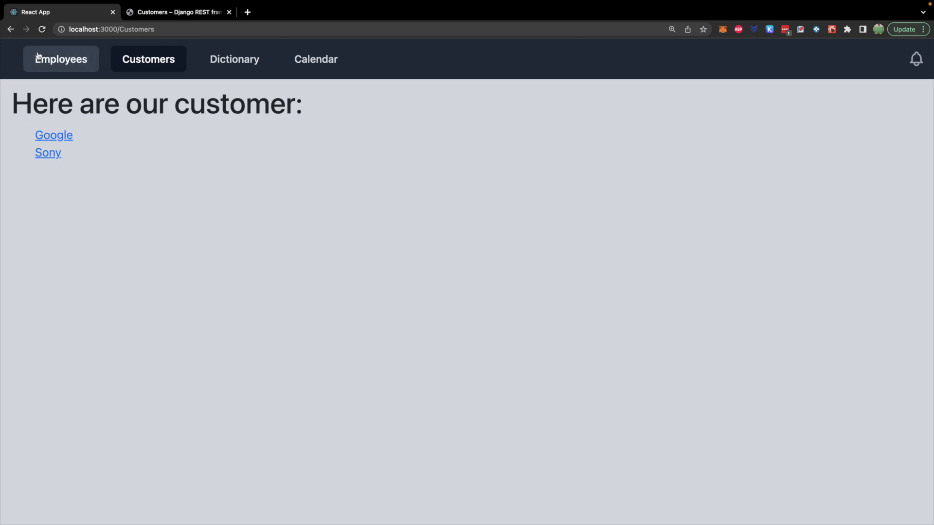
mouse_move(296, 104)
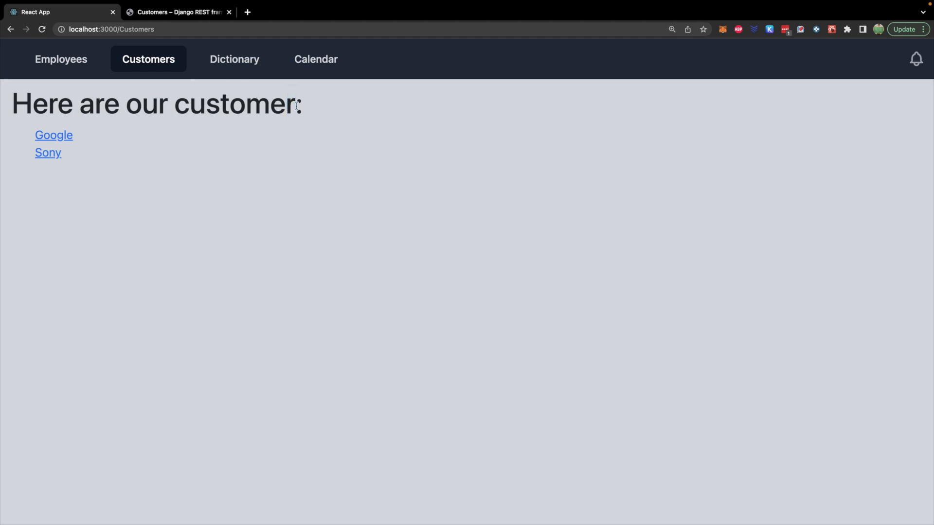
mouse_move(251, 136)
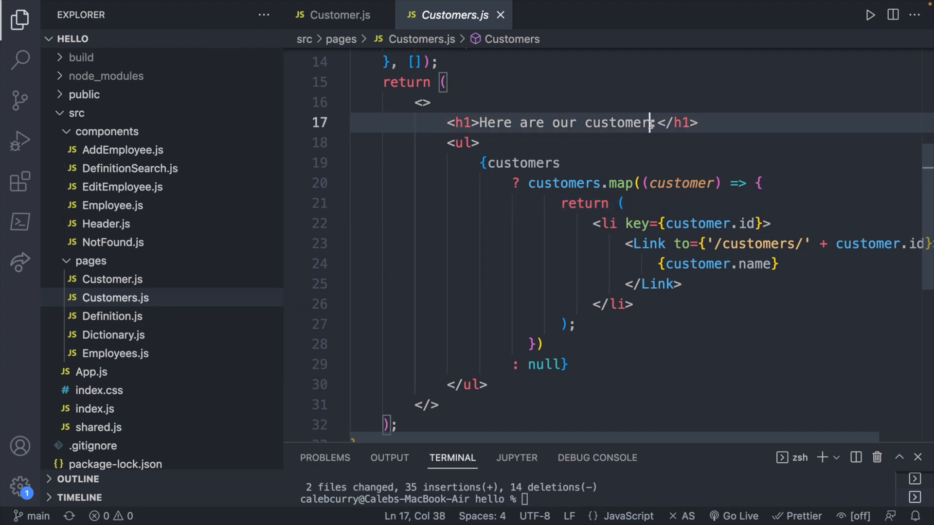
type(":")
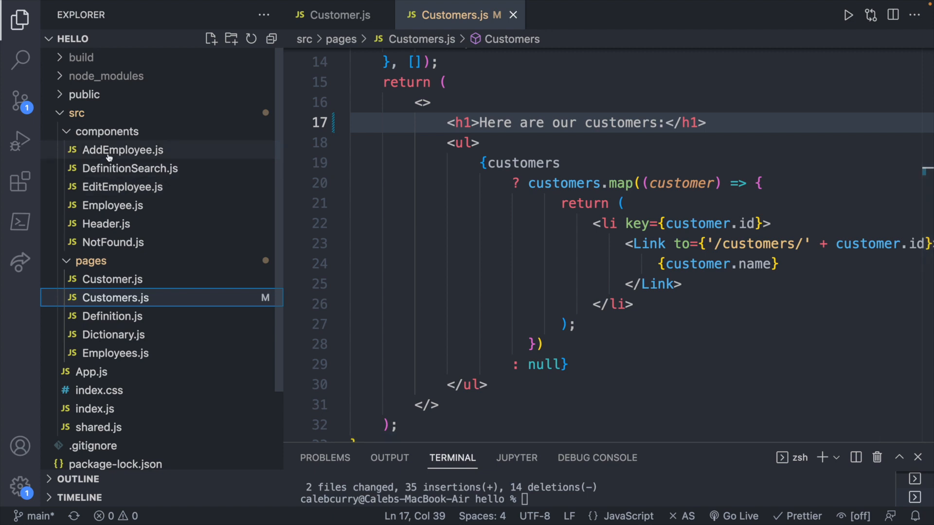
Step: Copy AddEmployee.js into components as AddCustomer.js with an export default
right_click(123, 150)
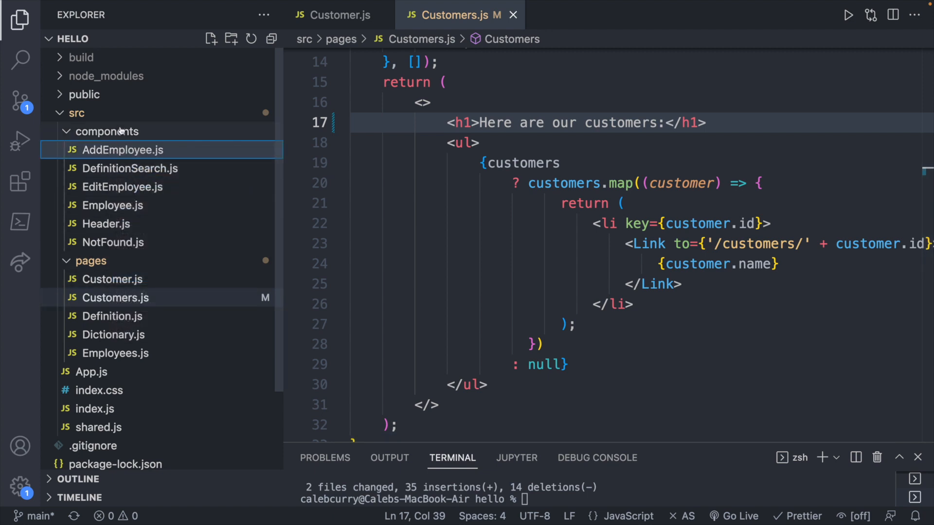
right_click(106, 131)
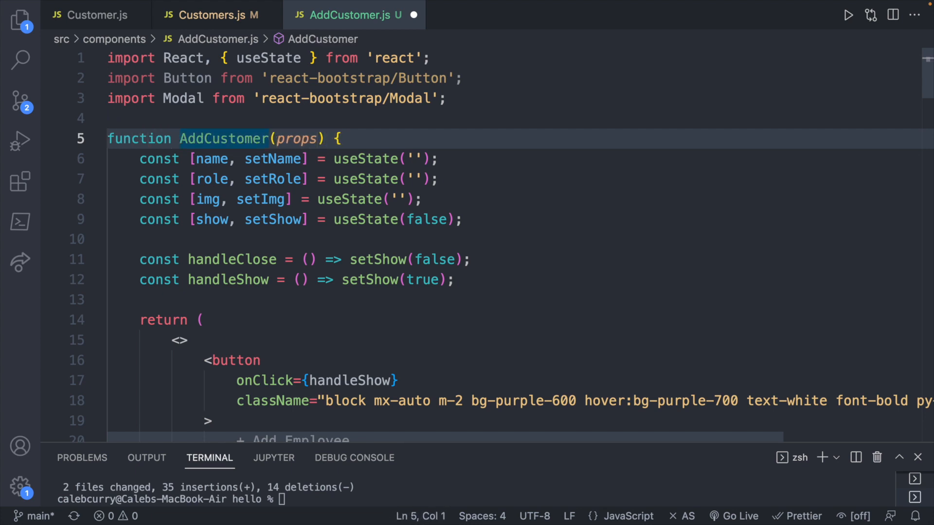
type("export default")
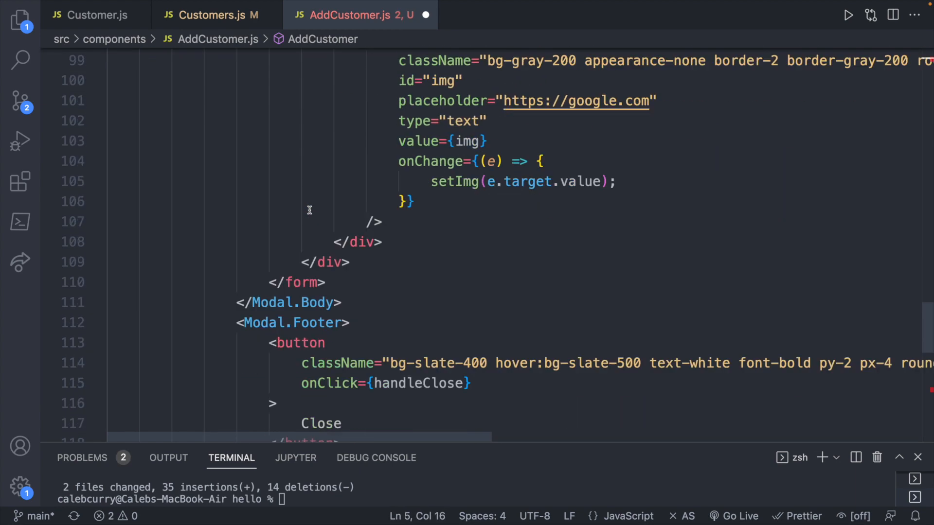
scroll("down", 3)
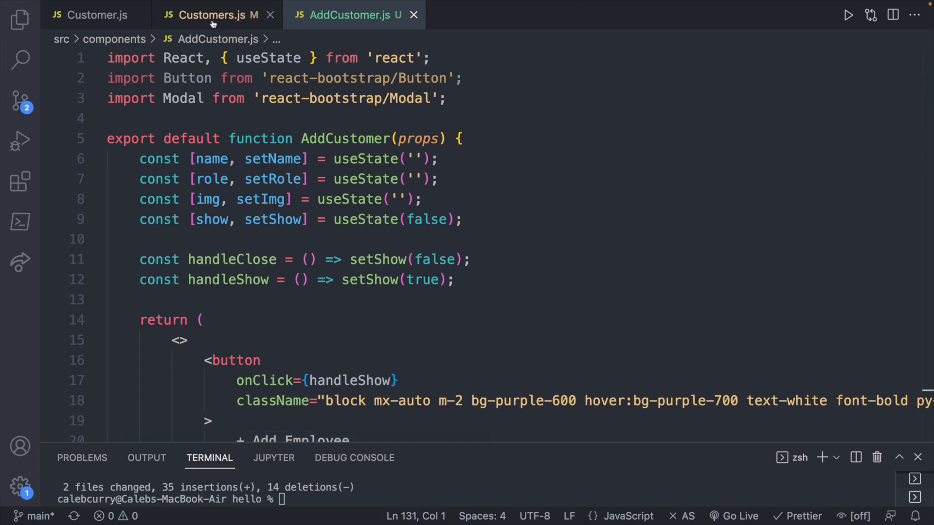
Step: Import and render <AddCustomer> in Customers.js below the customer list
left_click(213, 15)
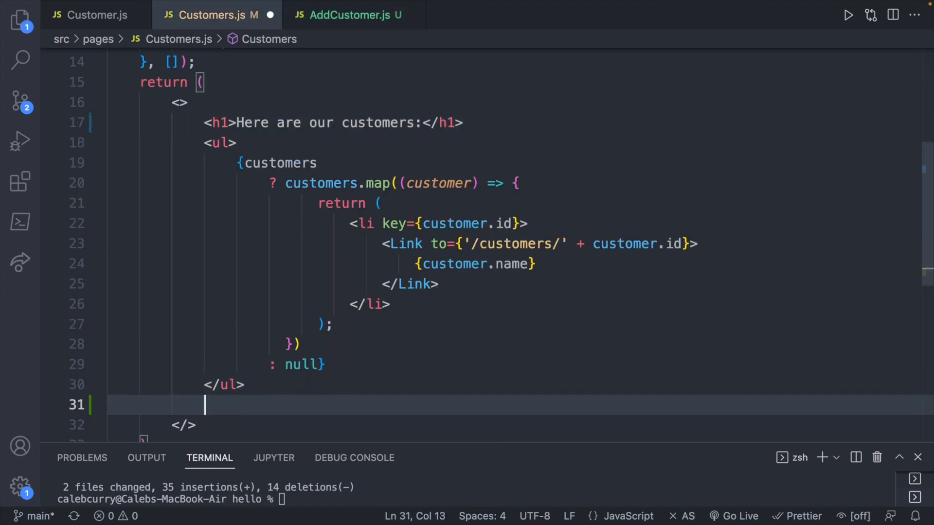
type("<AddCustomer")
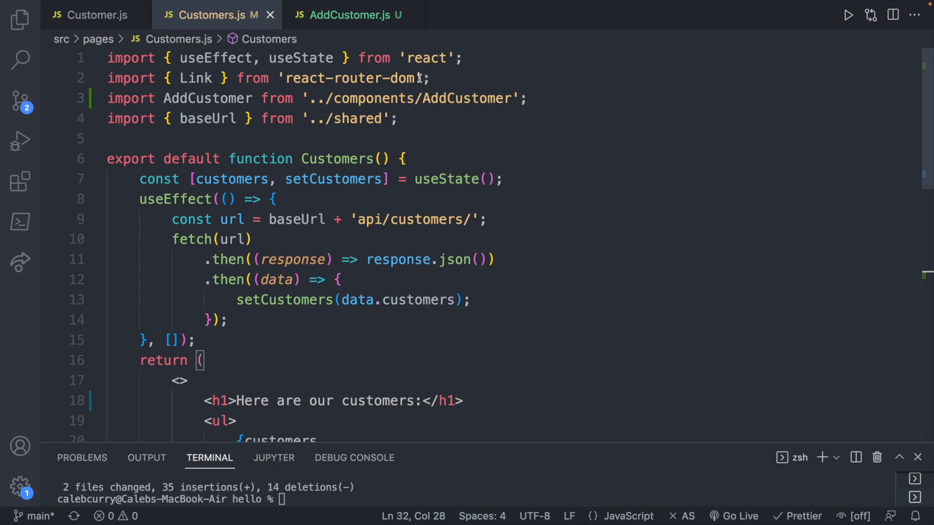
scroll("down", 3)
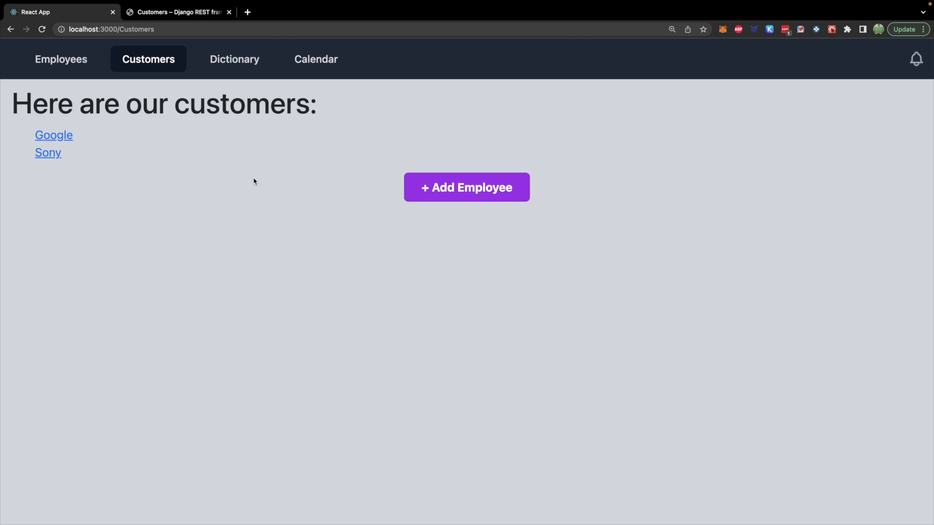
mouse_move(200, 161)
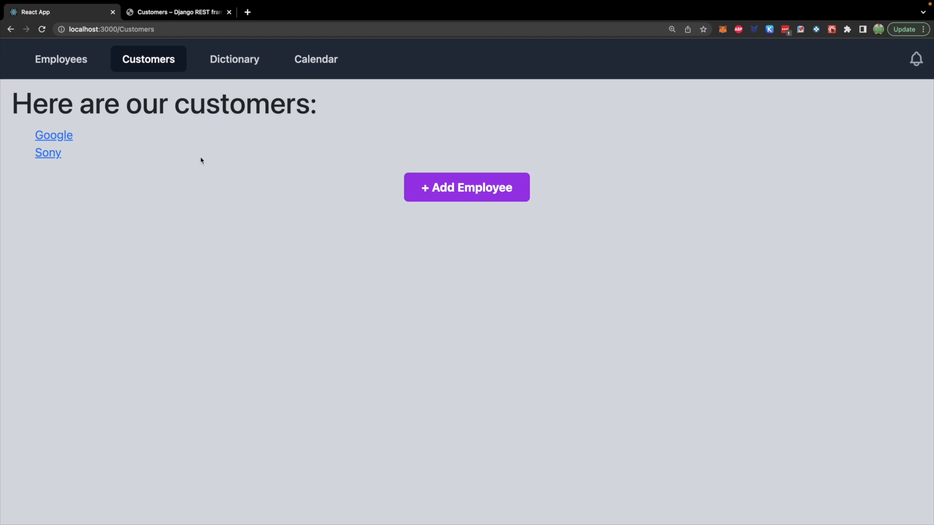
mouse_move(9, 173)
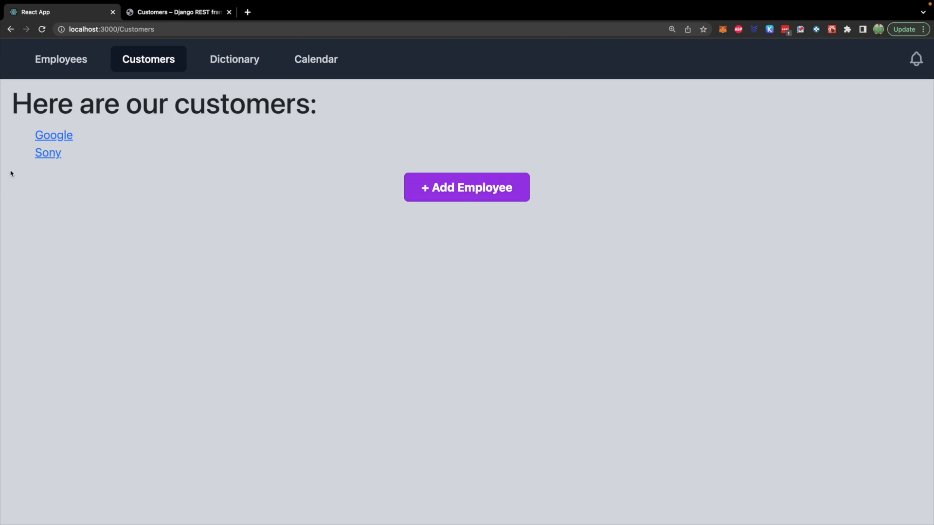
left_click(60, 59)
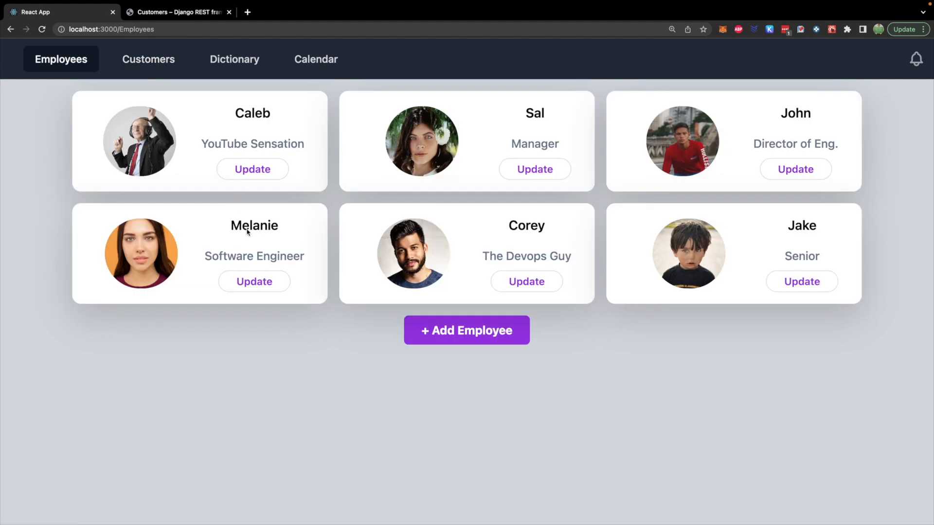
mouse_move(342, 143)
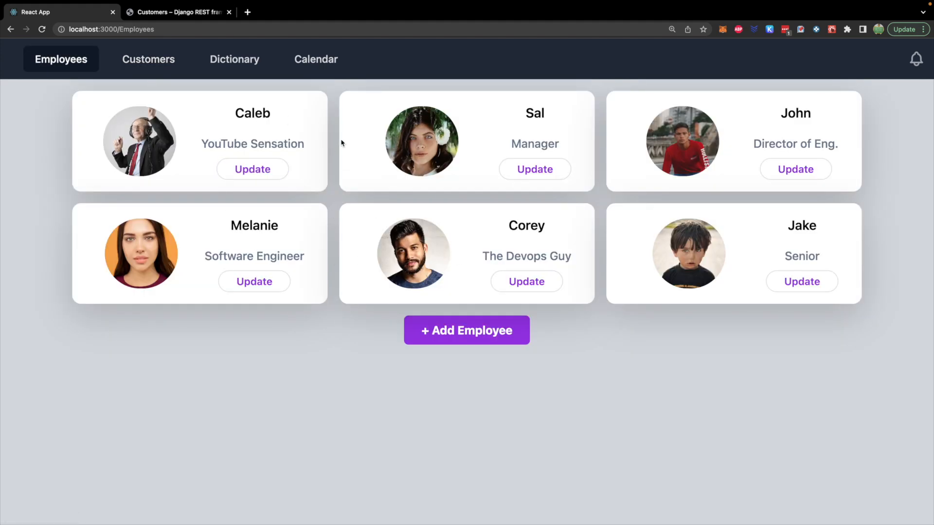
left_click(147, 60)
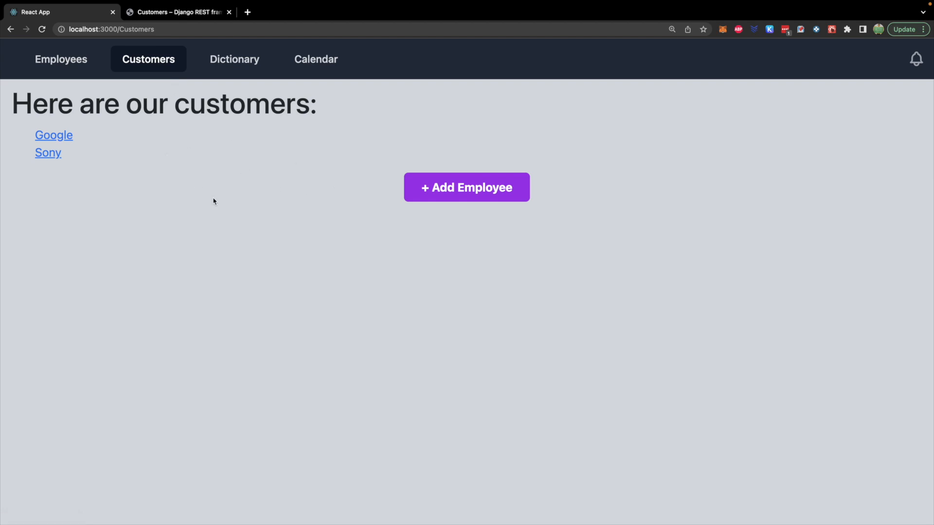
left_click(466, 187)
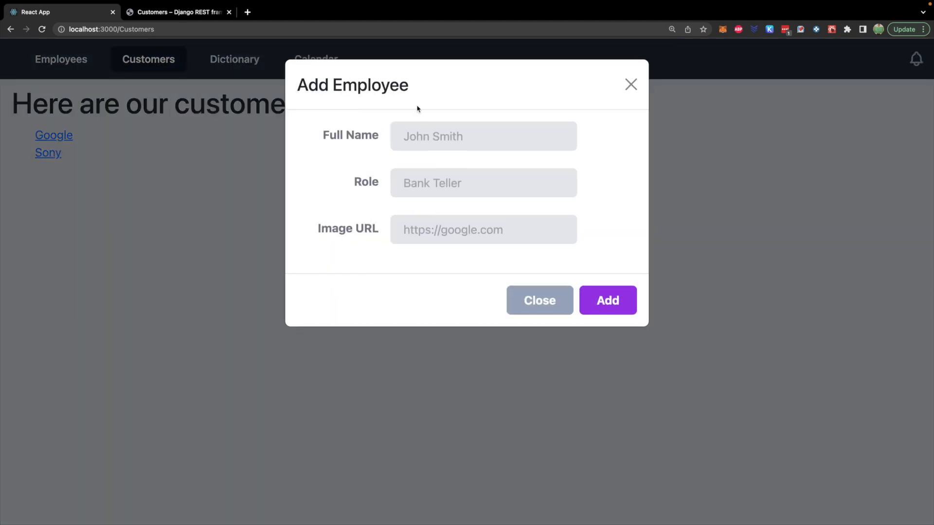
left_click(540, 301)
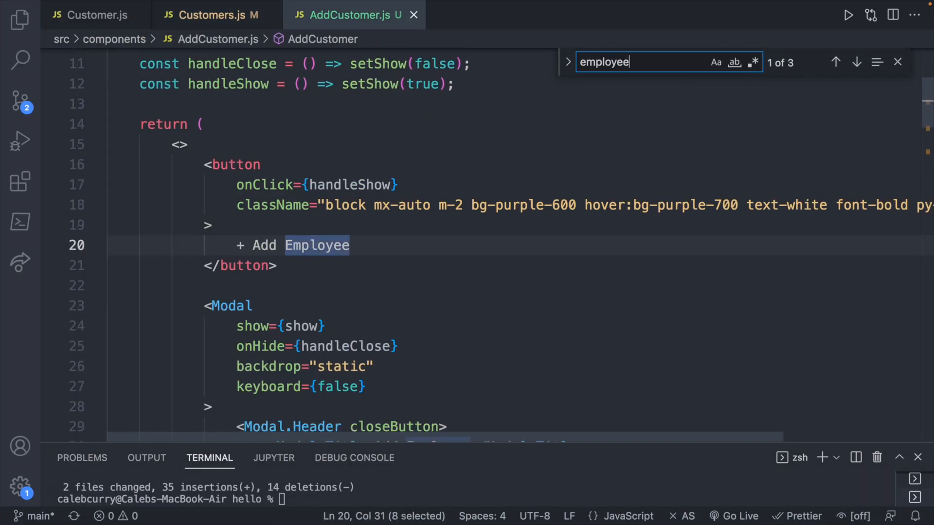
Step: Rename the remaining employee references in AddCustomer.js to customer
key("Backspace")
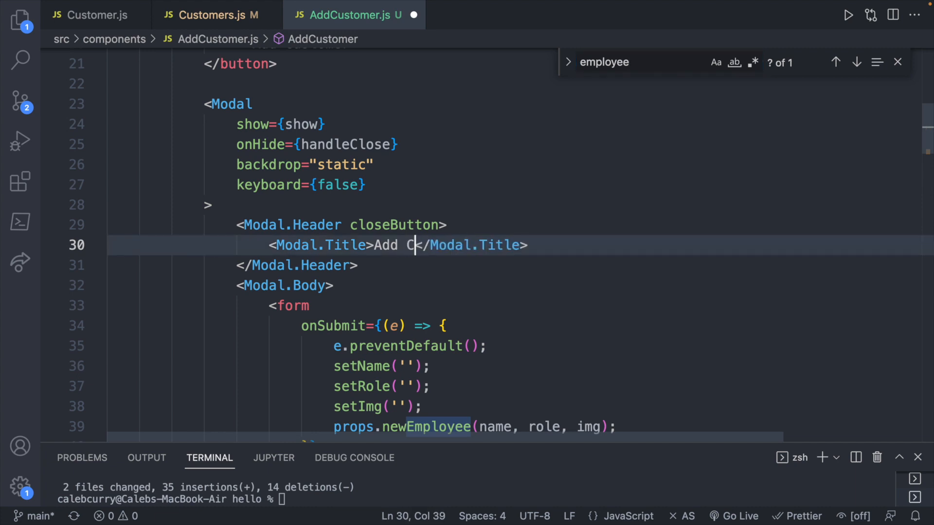
type("ustomer")
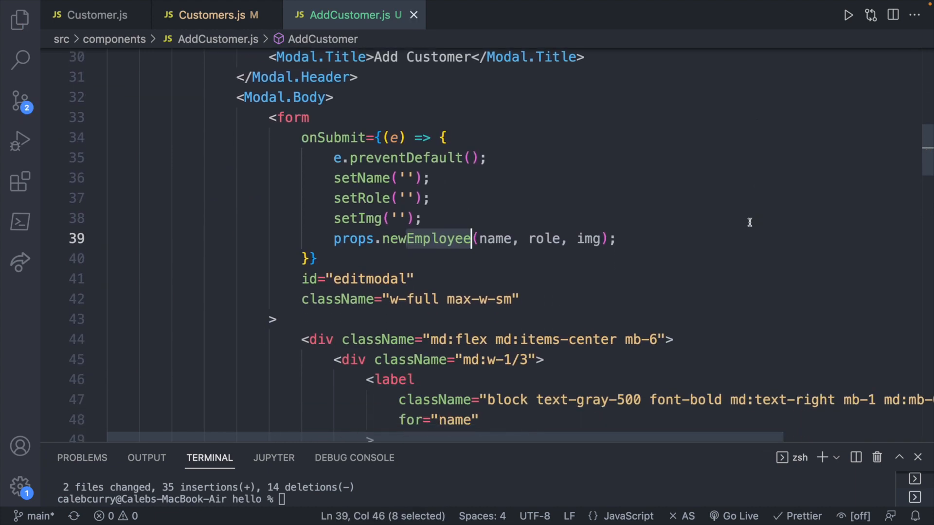
scroll("down", 3)
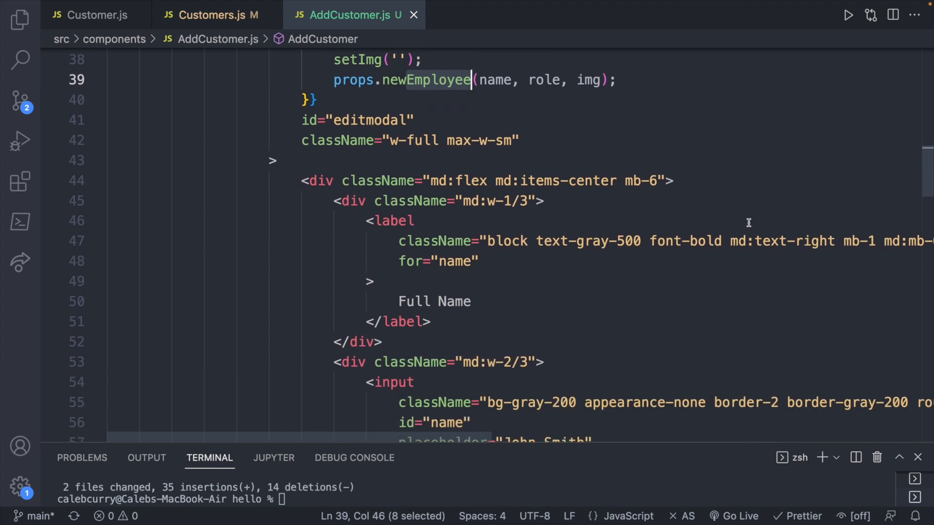
scroll("down", 3)
type("In")
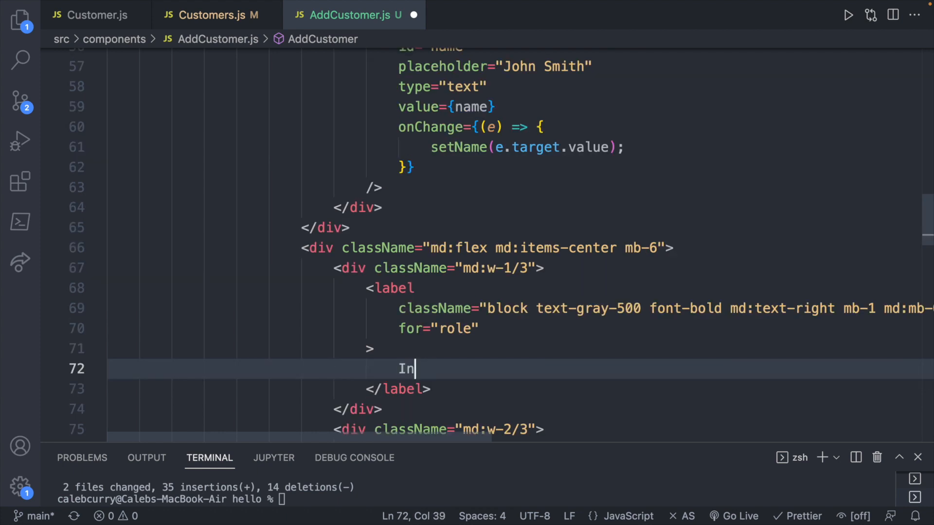
Step: Relabel the role field Industry with id industry and remove the Image URL field
type("dustry")
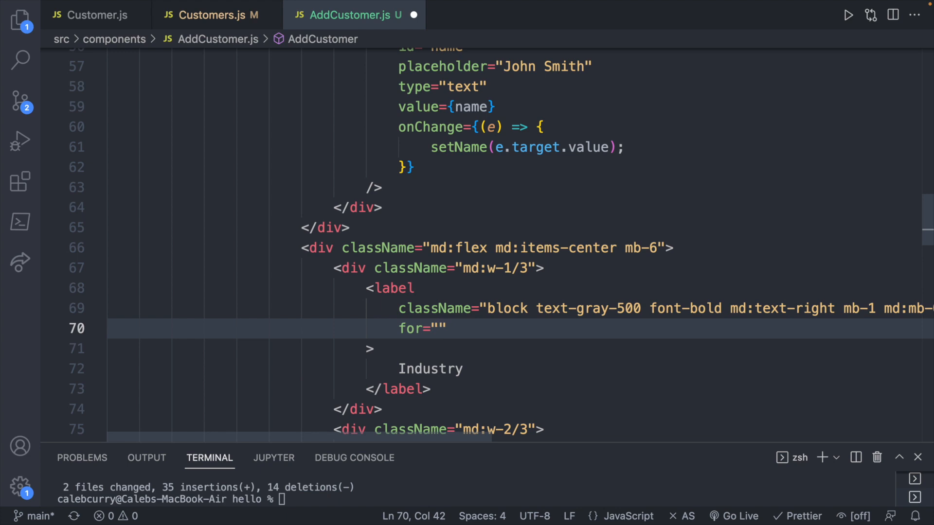
type("industry")
type("id=\"indust")
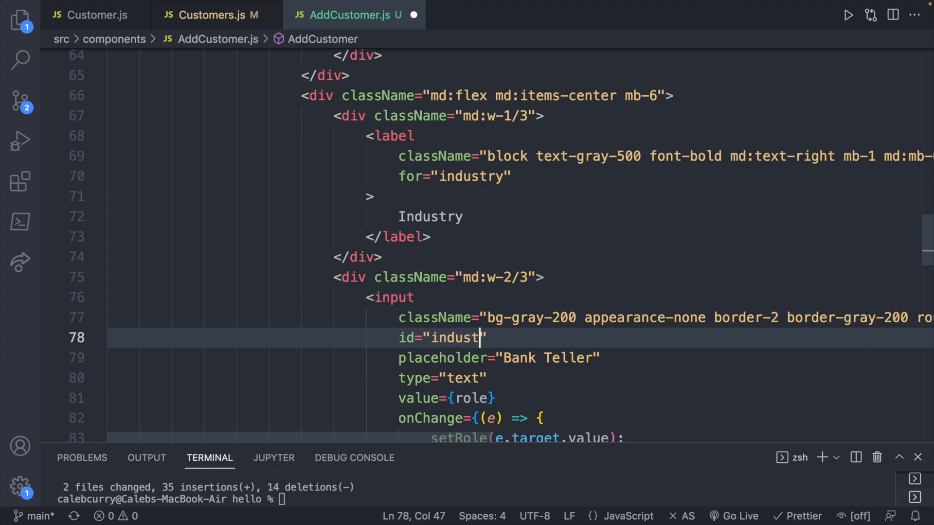
type("ry")
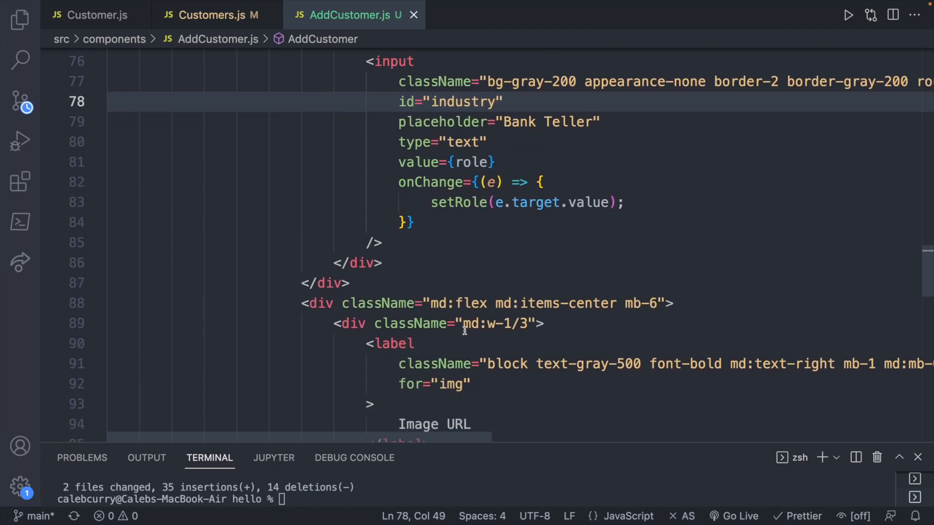
scroll("down", 3)
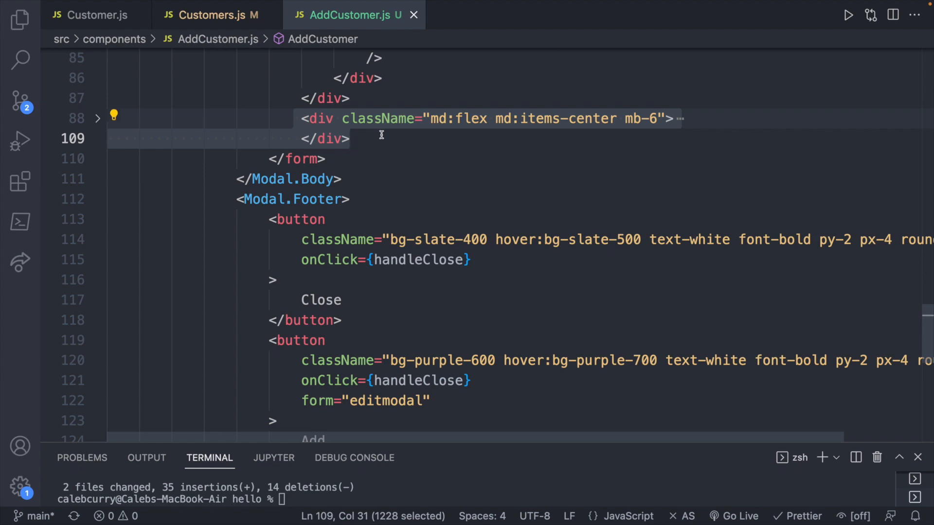
key("Delete")
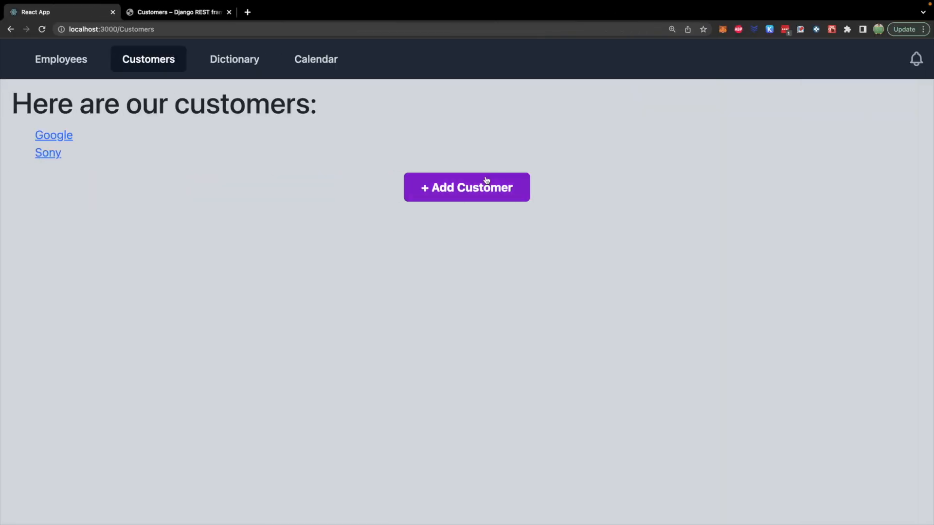
Step: Bring up the Add Customer form on the Customers page to check its fields
left_click(466, 187)
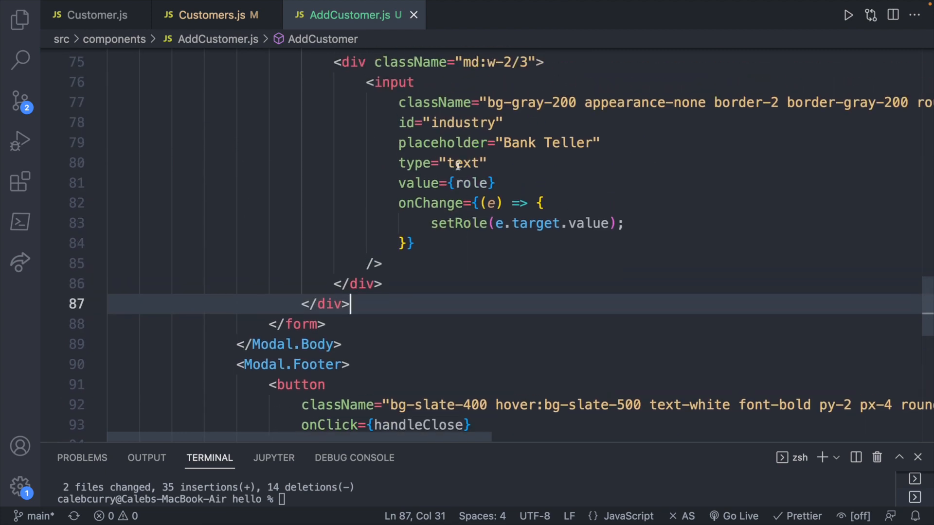
Step: Set the industry placeholder to Computing and the name placeholder to Google
double_click(518, 143)
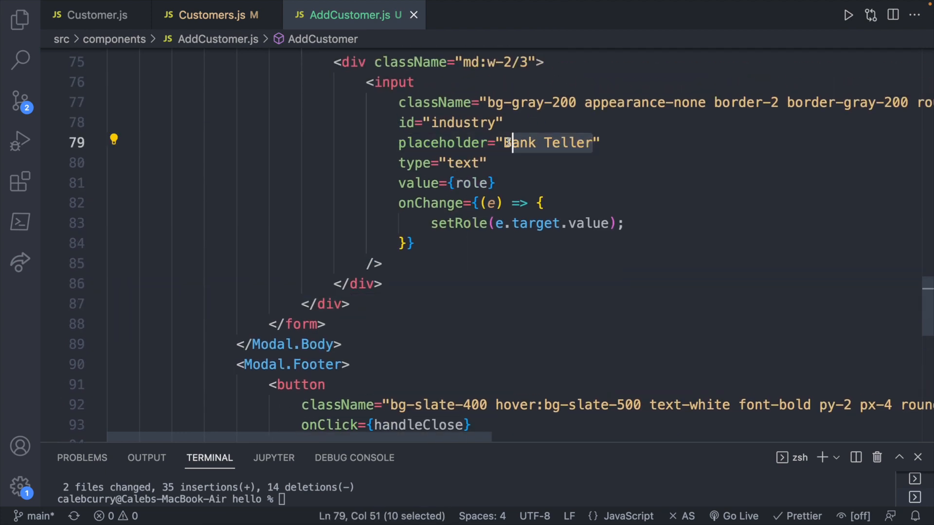
type("Co")
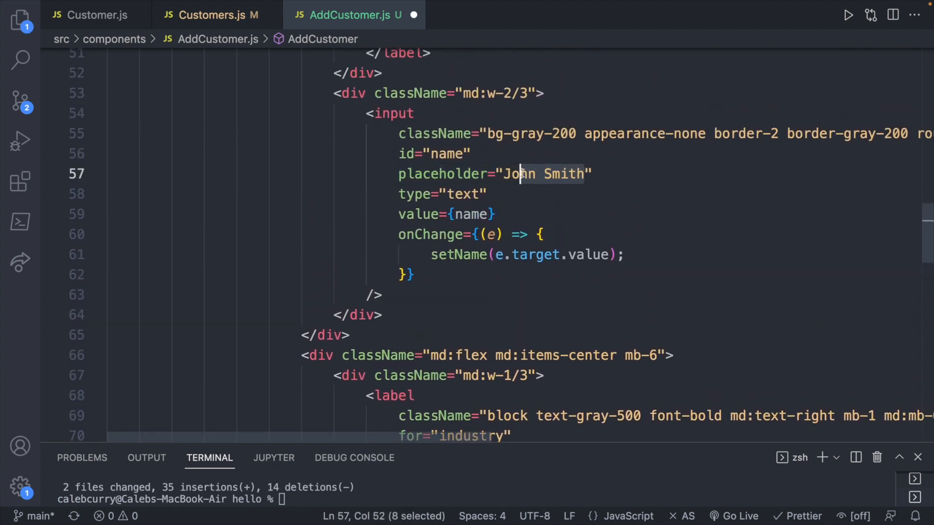
type("Google")
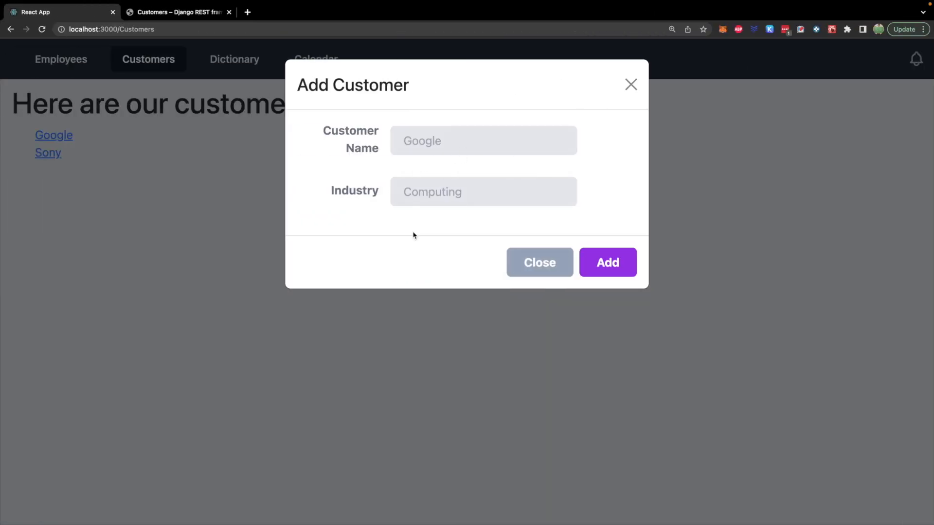
Step: Reopen the Add Customer form showing Google and Computing example entries
left_click(483, 140)
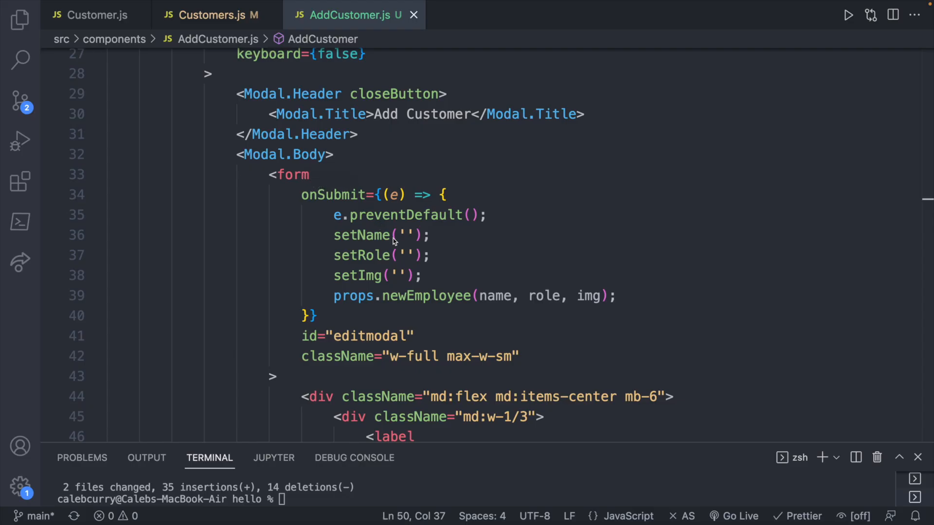
mouse_move(438, 306)
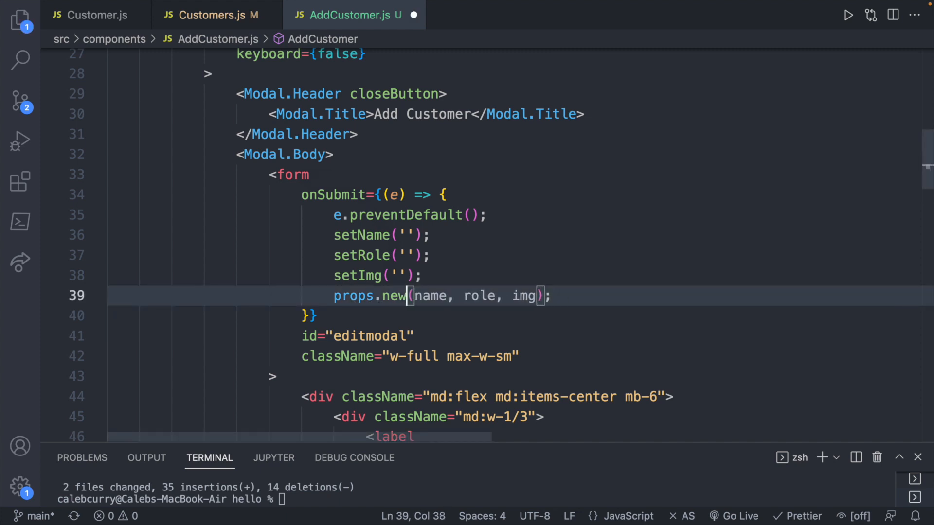
Step: Call props.newCustomer without img and rename the role state and setRole to industry/setIndustry
type("Customer")
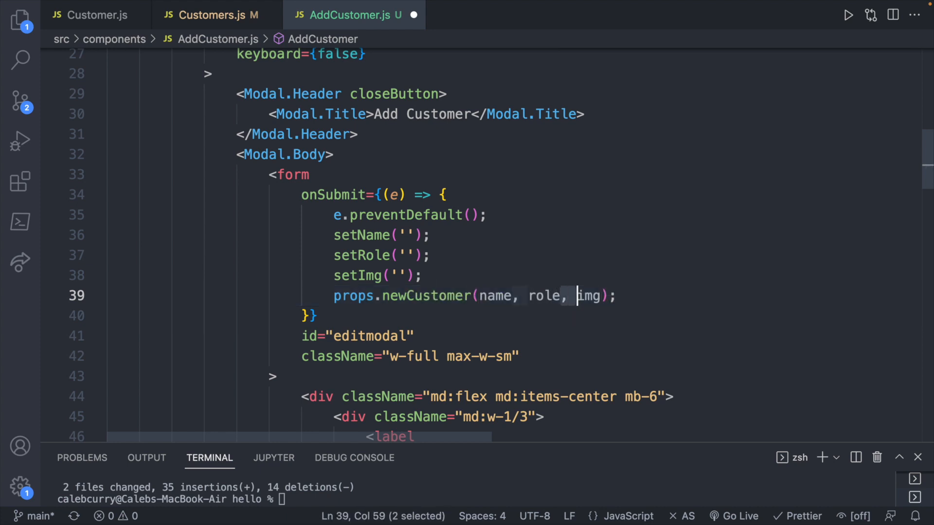
key("Delete")
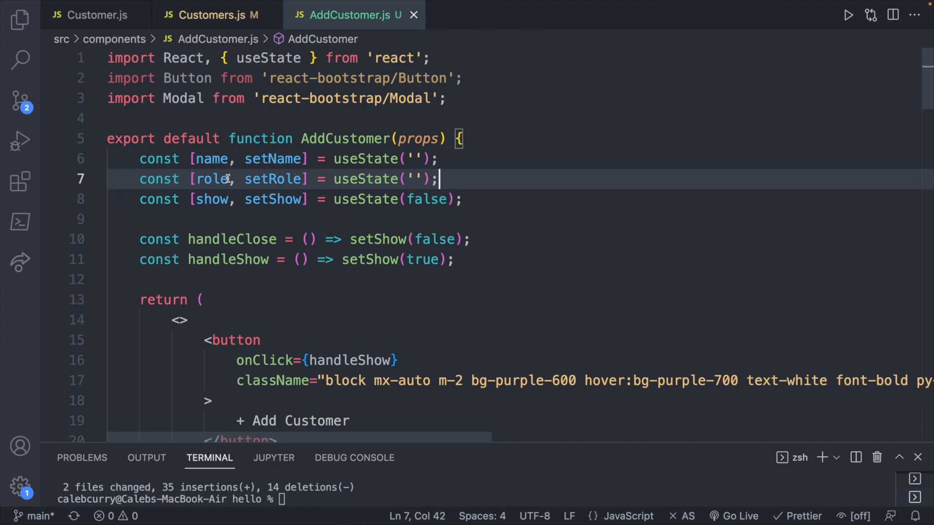
type("indust")
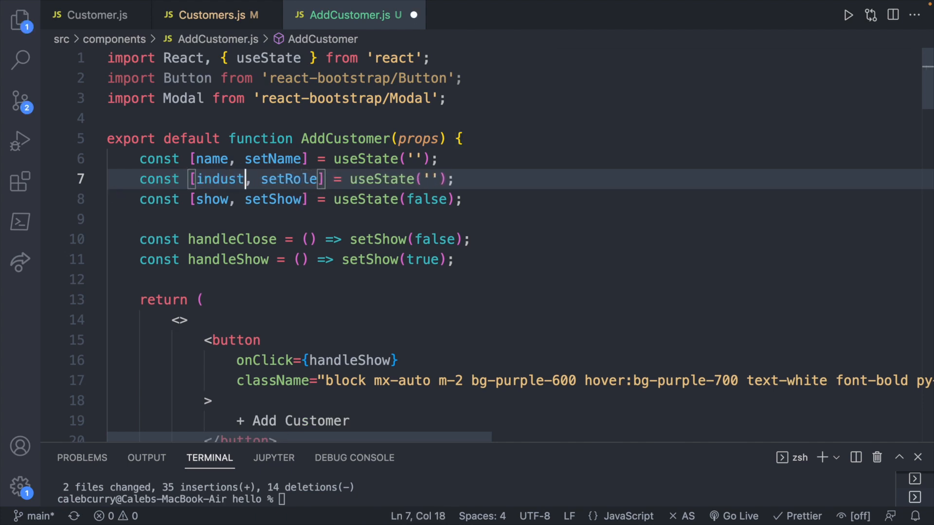
type("ry")
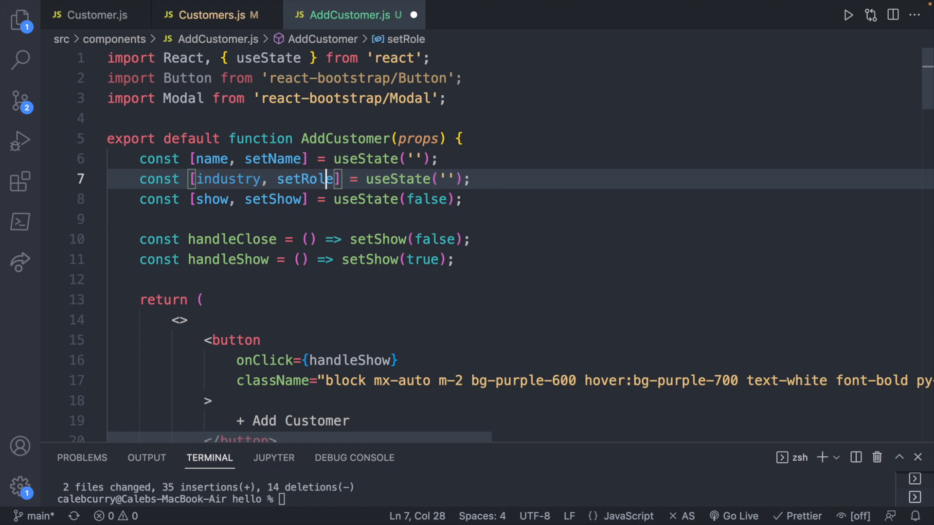
double_click(304, 180)
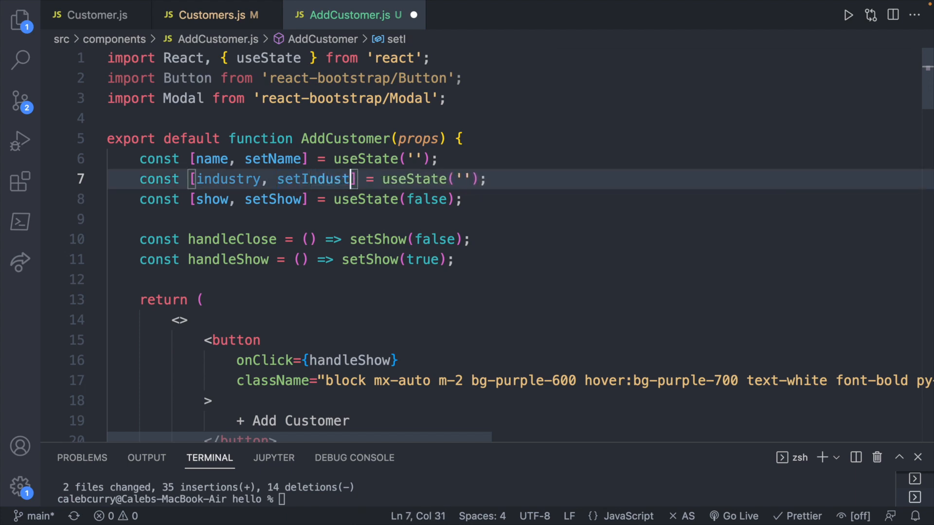
type("ry")
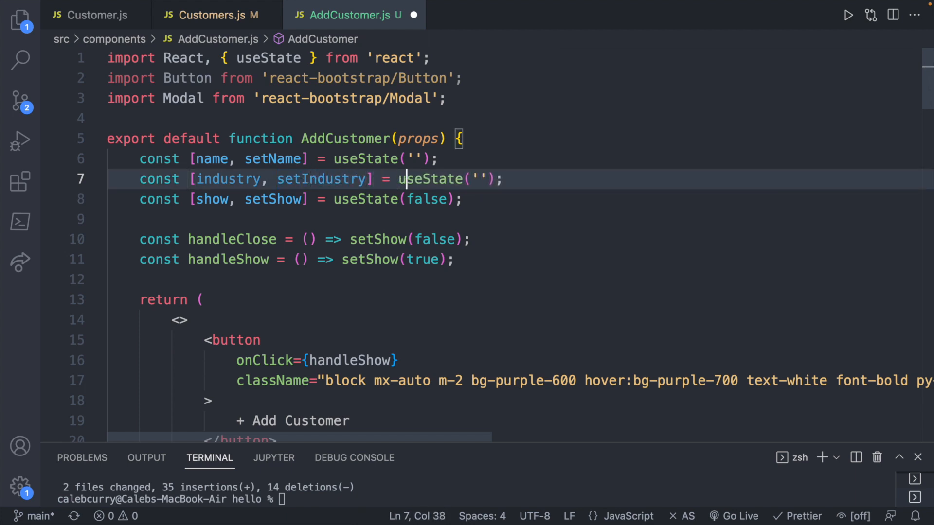
Step: Rename setRole to setIndustry in the submit and change handlers
scroll("down", 3)
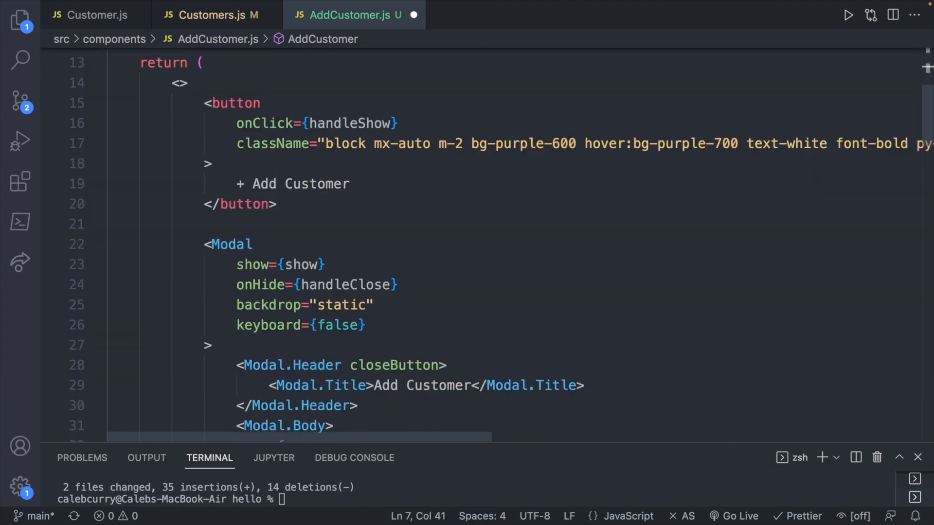
scroll("down", 3)
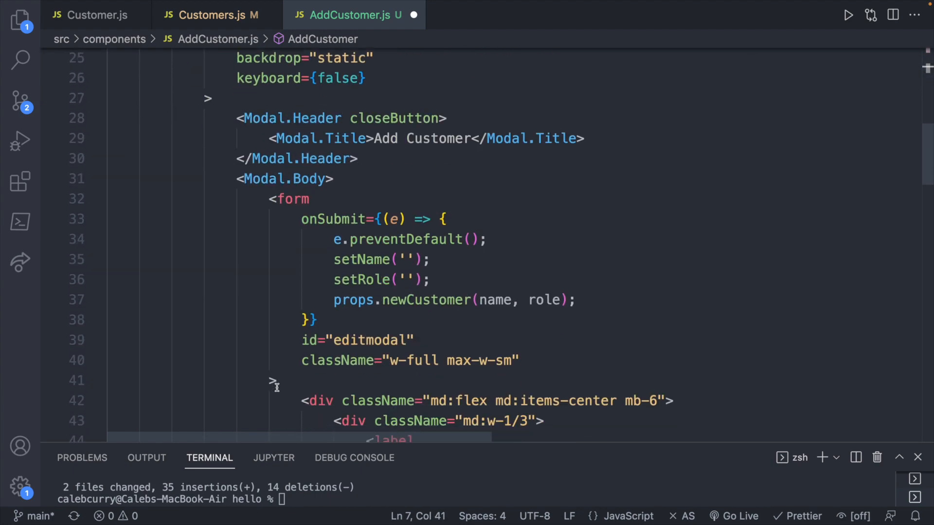
left_click(393, 279)
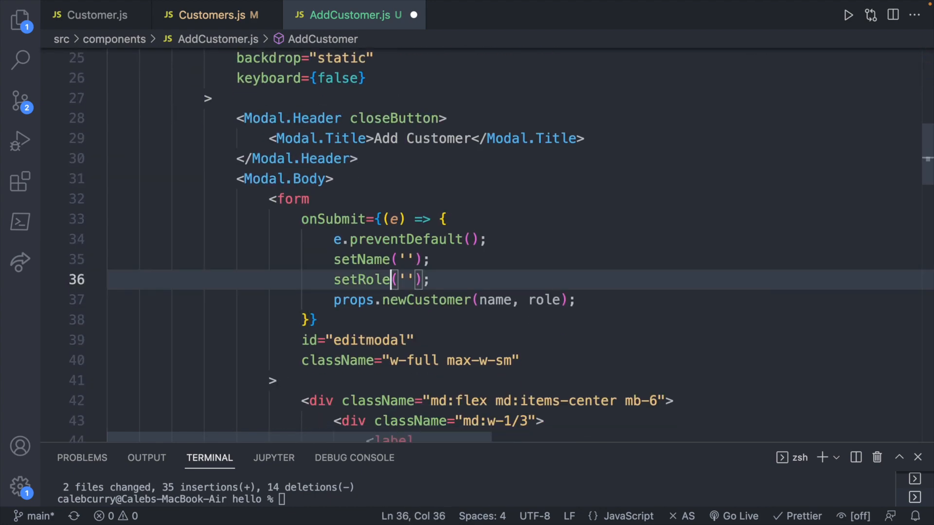
type("Indust")
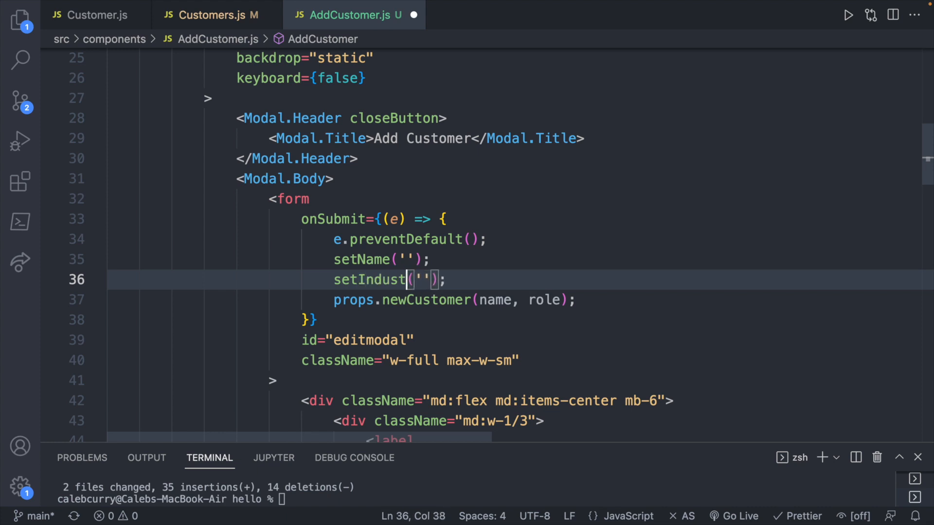
type("setIndustry(e.target.value);")
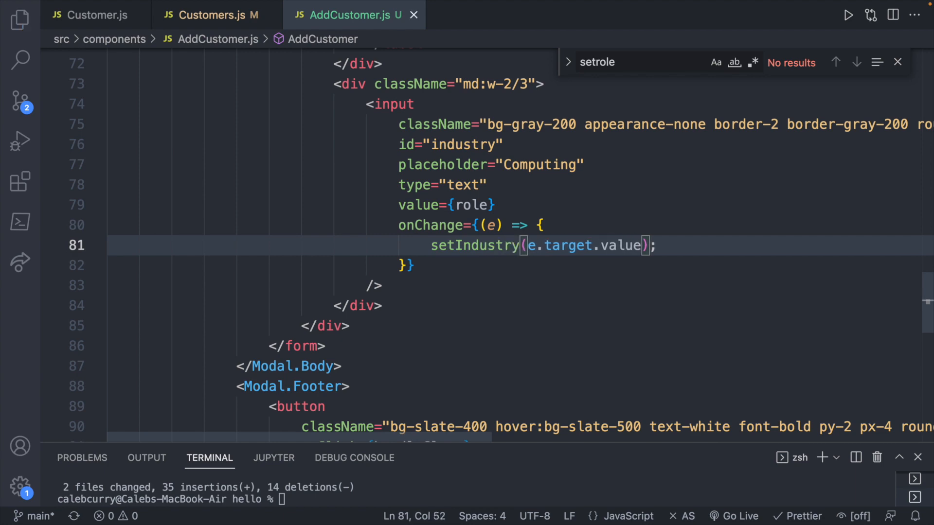
mouse_move(686, 177)
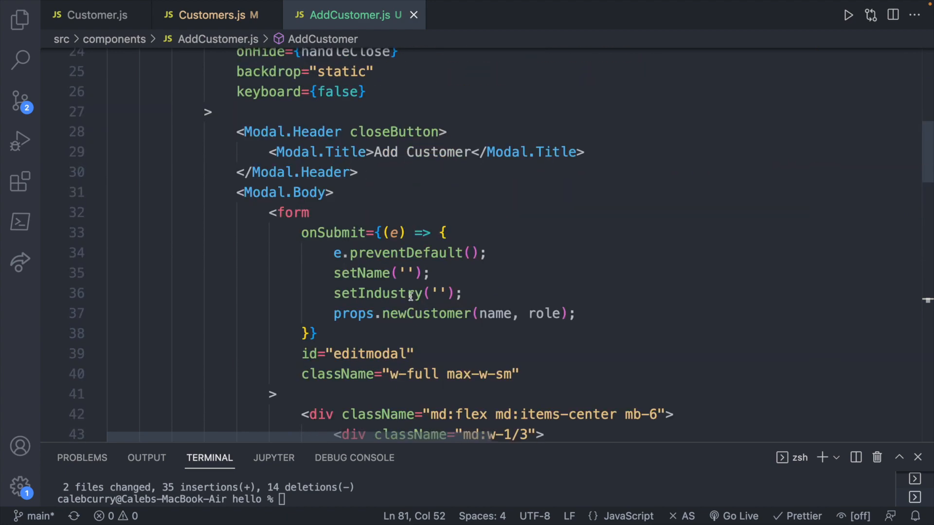
mouse_move(473, 315)
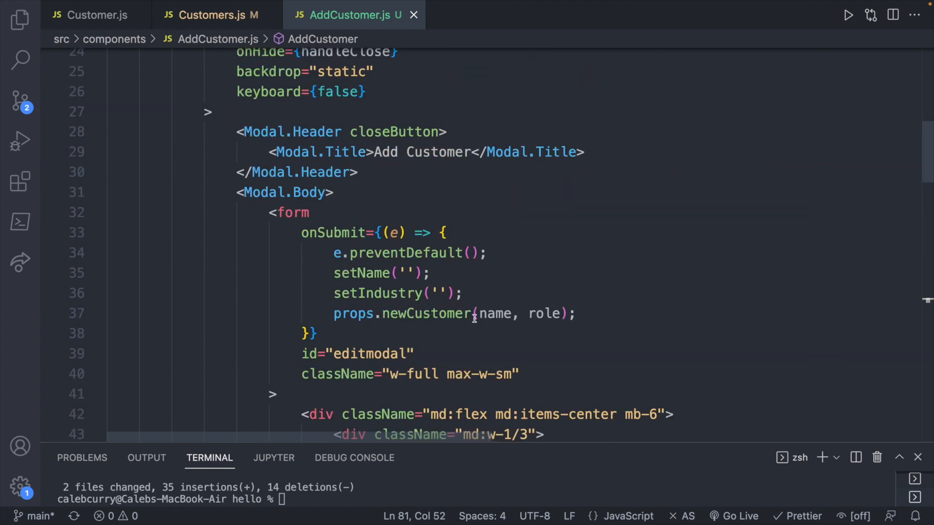
Step: Render AddCustomer in Customers.js with a newCustomer prop set to newCustomer
left_click(209, 15)
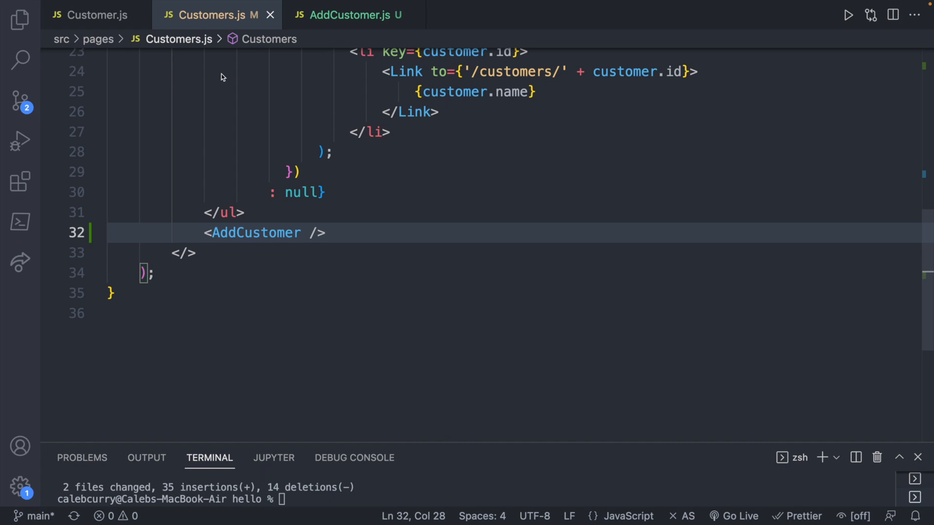
scroll("down", 3)
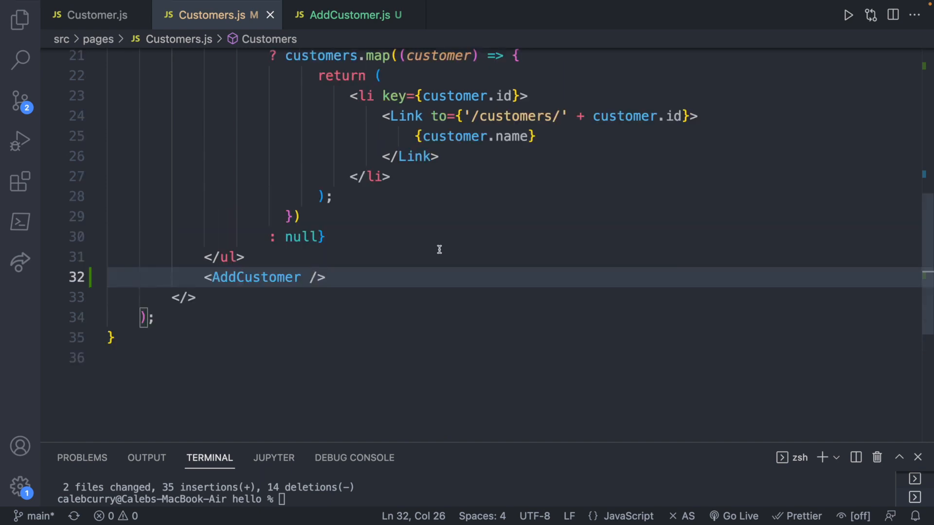
type("newCusto")
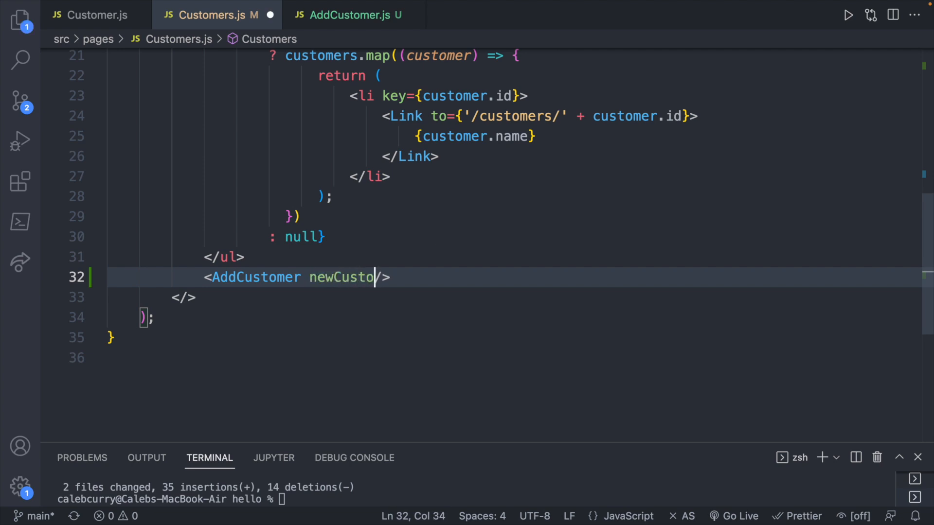
type("mer={}")
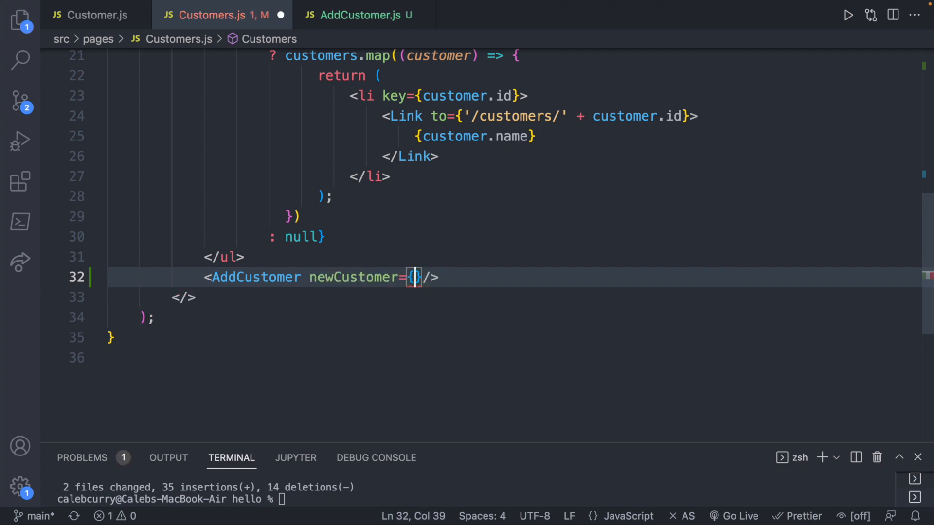
type("newCustomer")
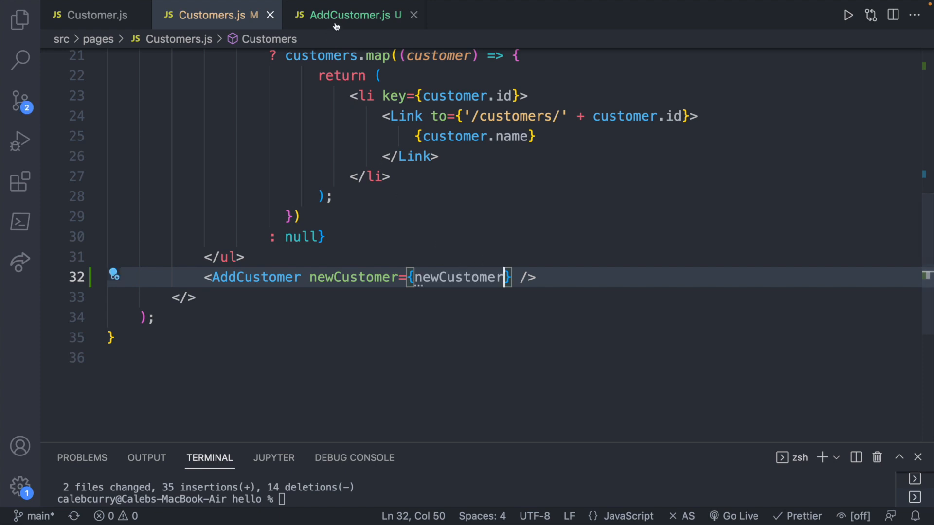
left_click(351, 14)
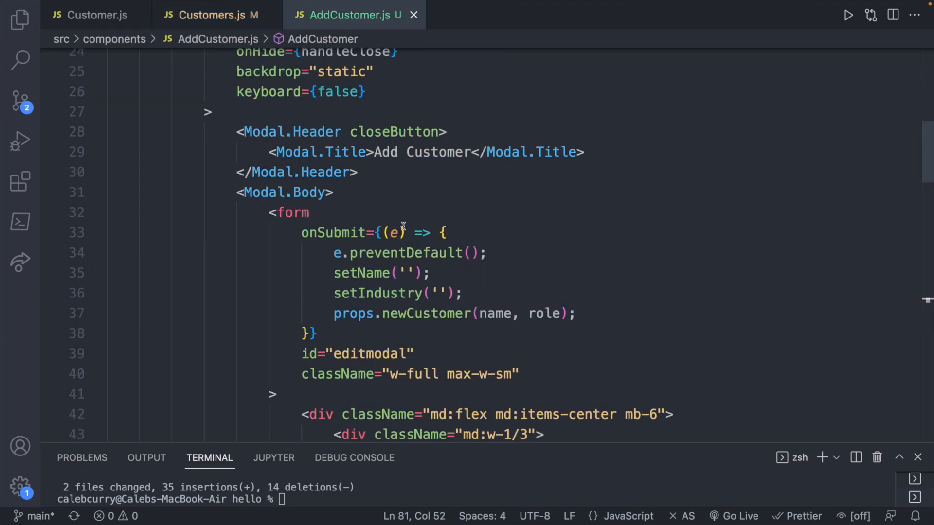
Step: Define a newCustomer function in Customers.js logging 'adding customer...'
left_click(211, 15)
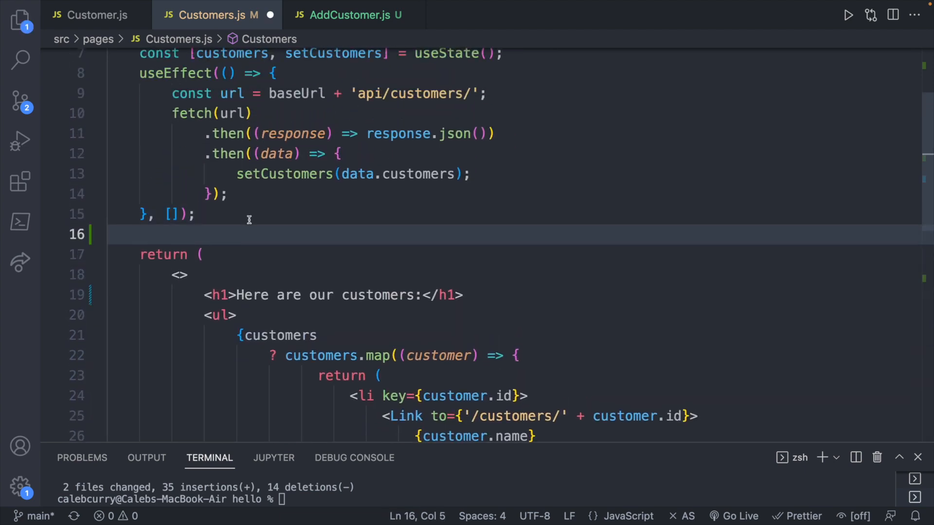
type("function newCus")
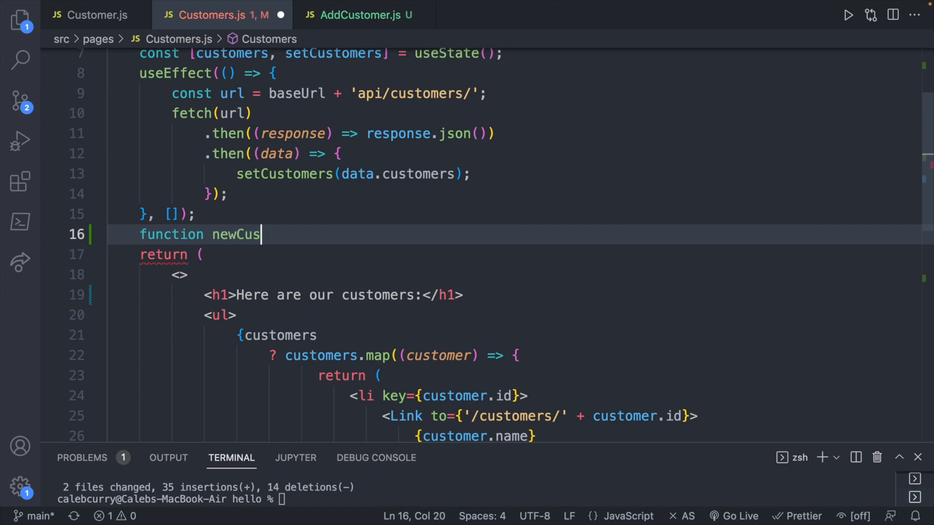
type("tomer(){")
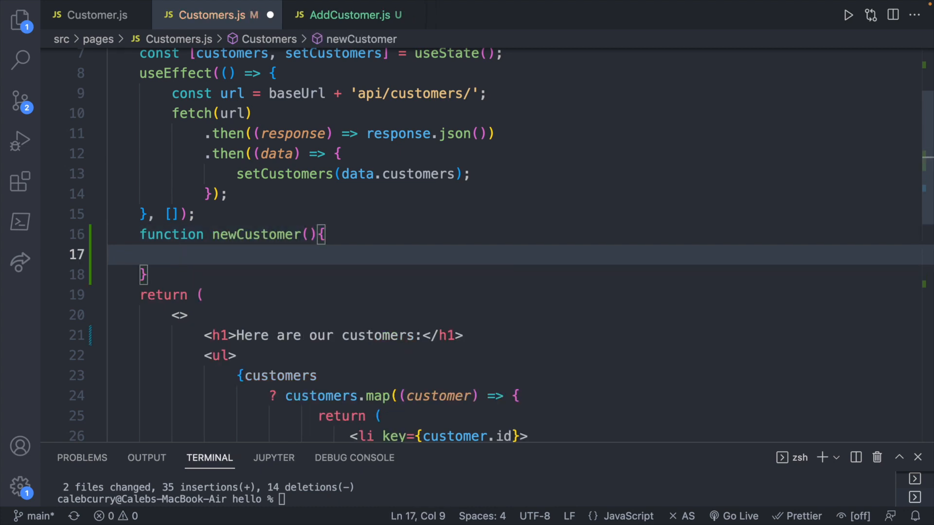
type("console.log(")
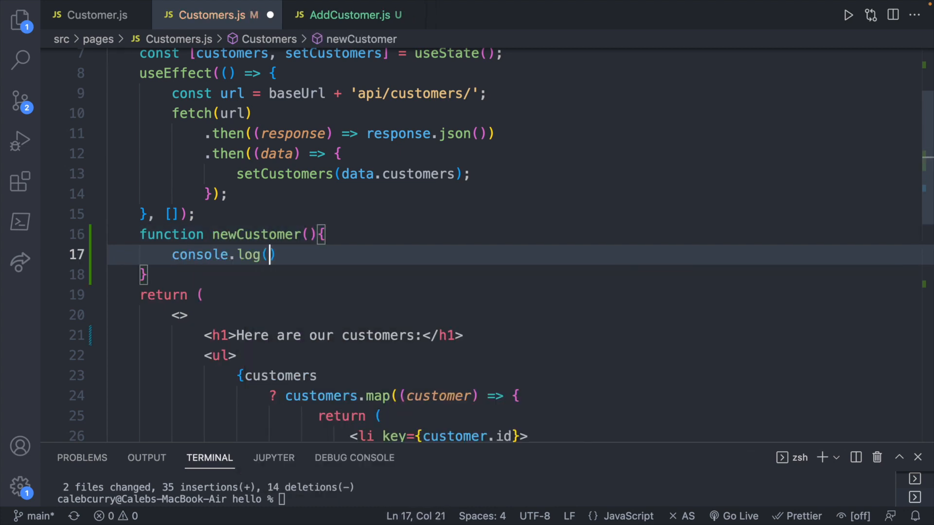
type("'adding customer'")
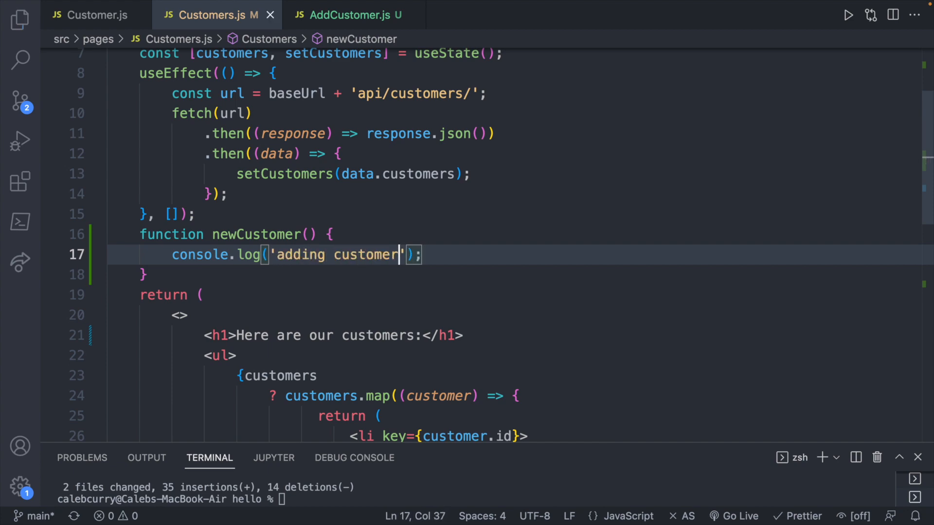
type("...")
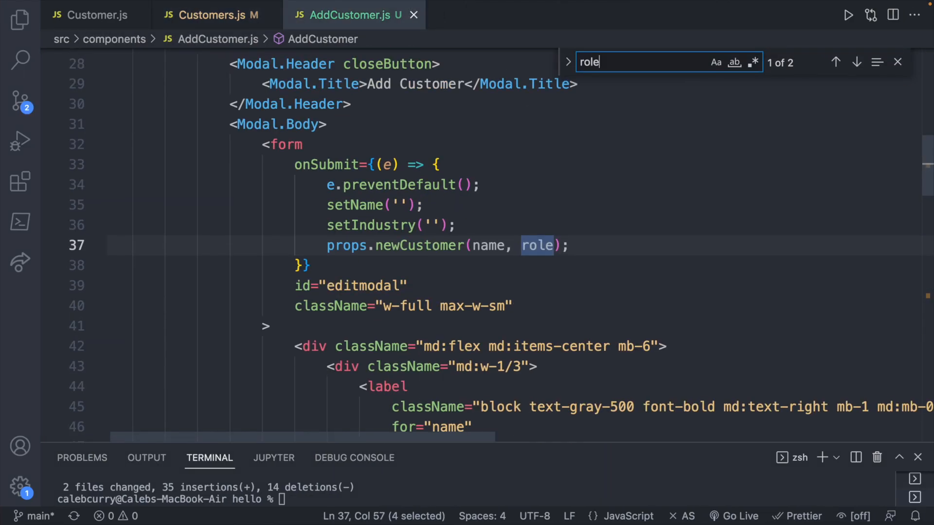
Step: Pass industry instead of role to newCustomer and bind the input value to industry
left_click(553, 246)
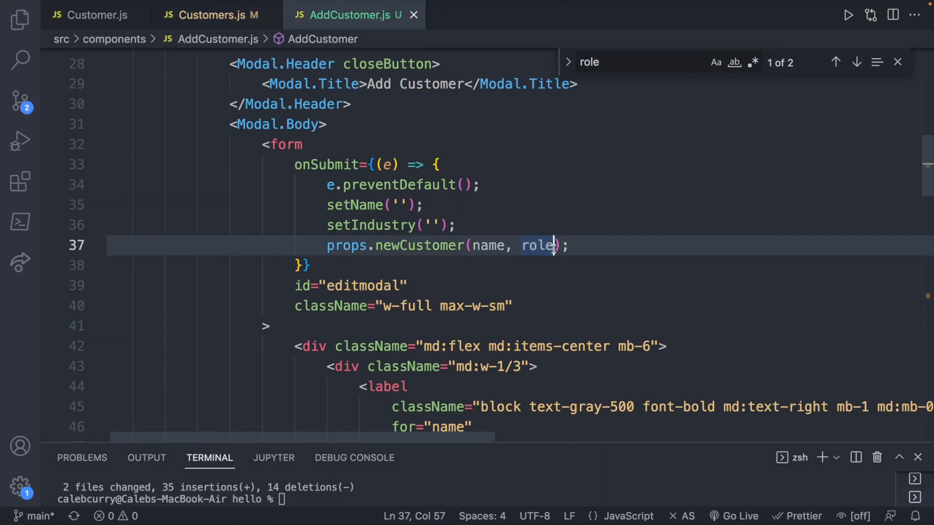
type("ind")
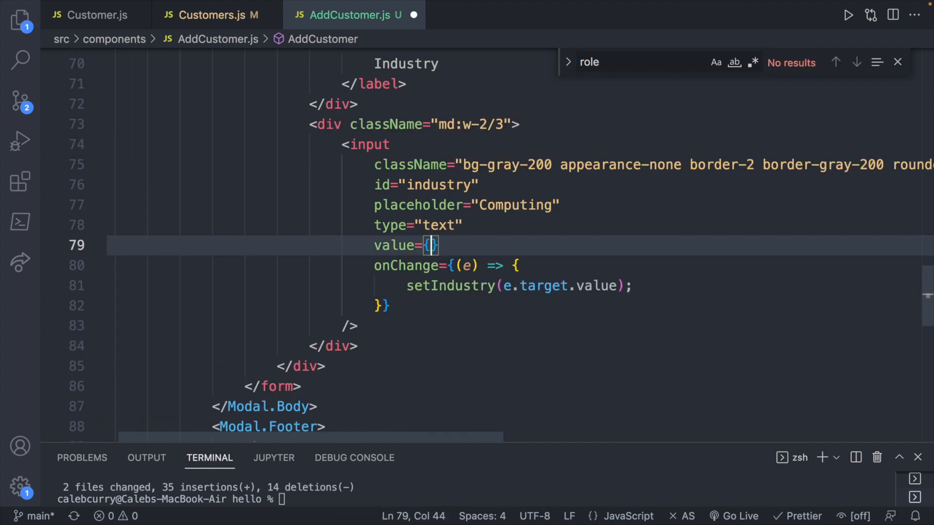
type("indust")
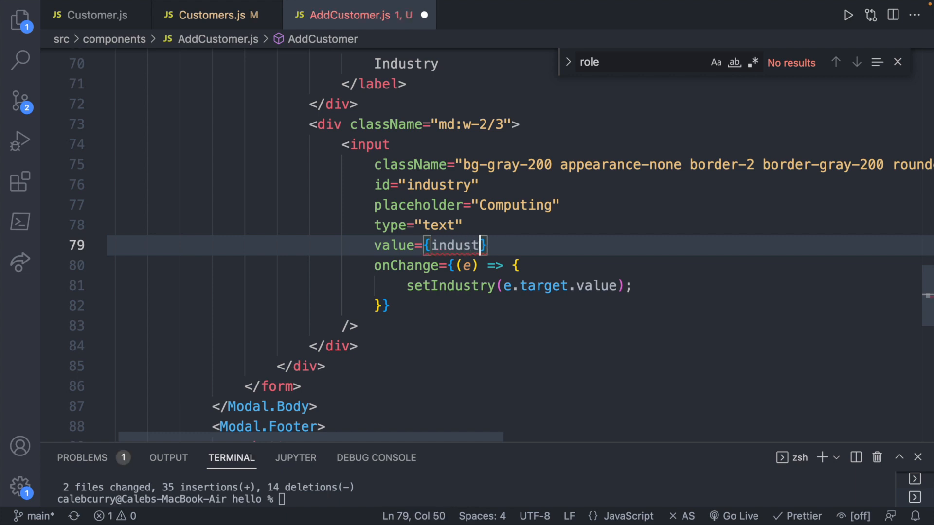
type("ry")
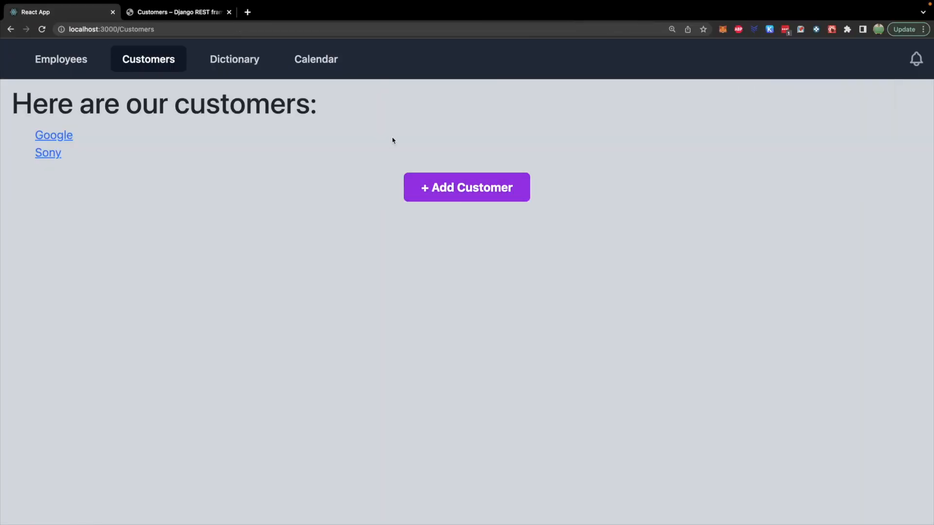
Step: Submit the Add Customer form twice so 'adding customer...' logs twice in the console
left_click(466, 187)
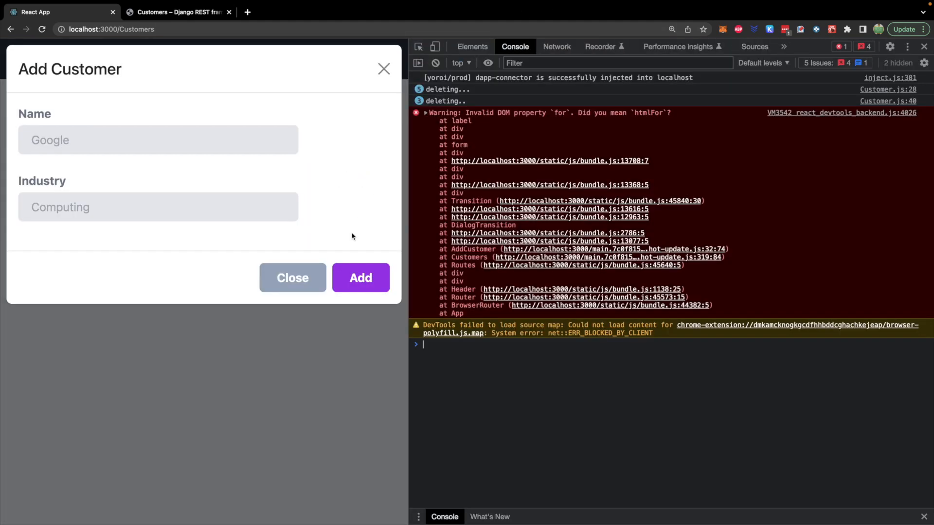
left_click(360, 277)
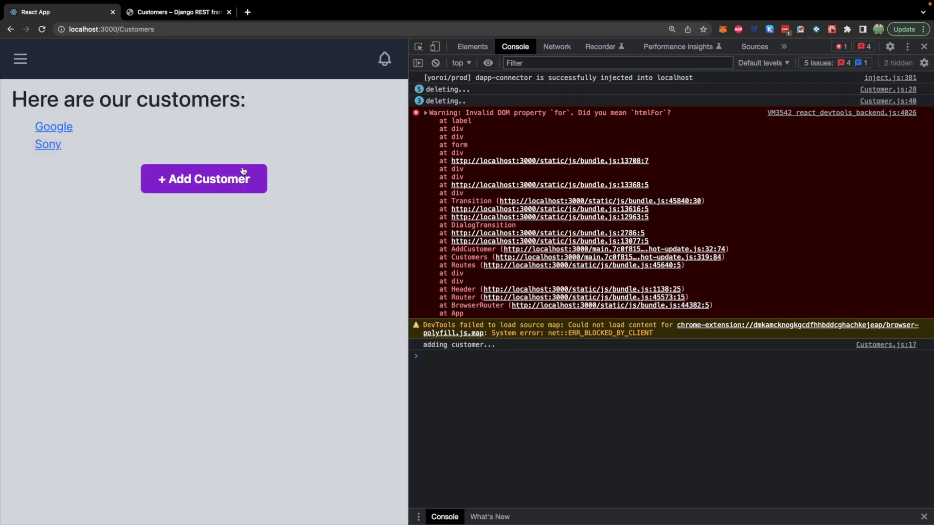
left_click(204, 179)
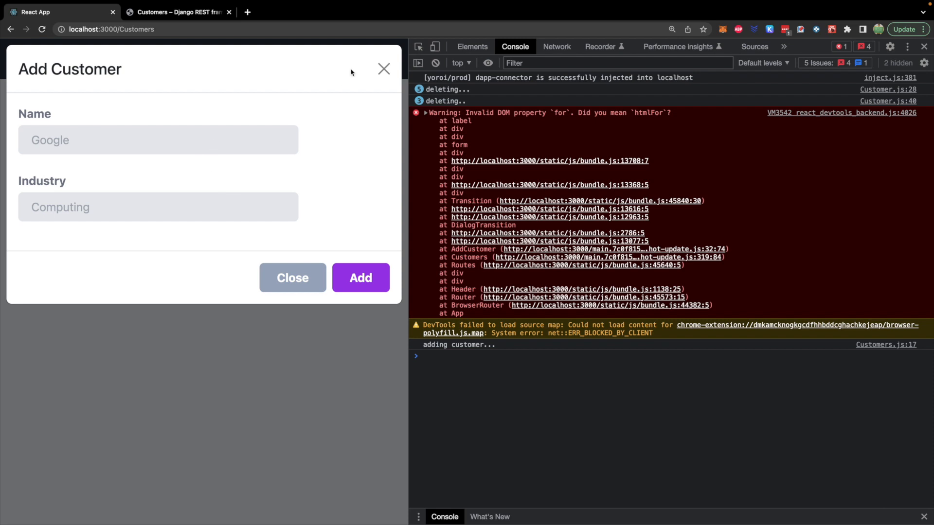
left_click(360, 278)
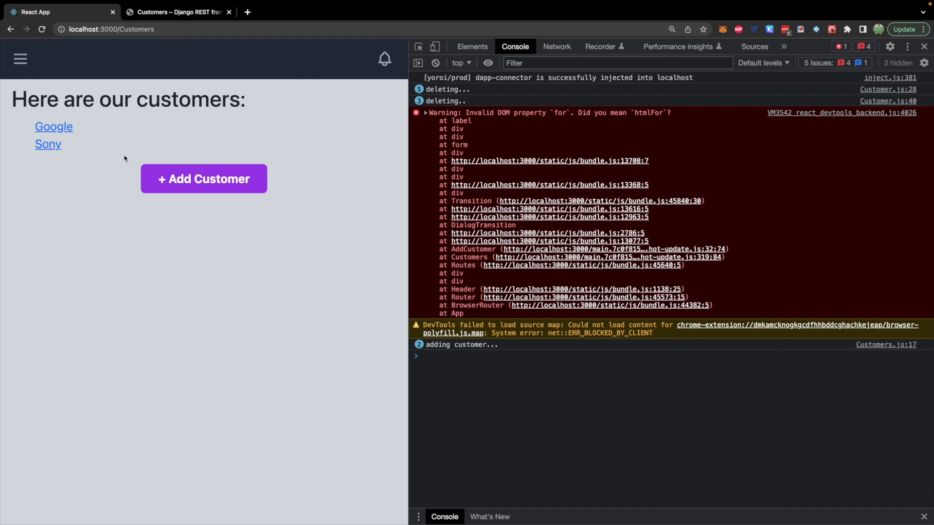
mouse_move(165, 152)
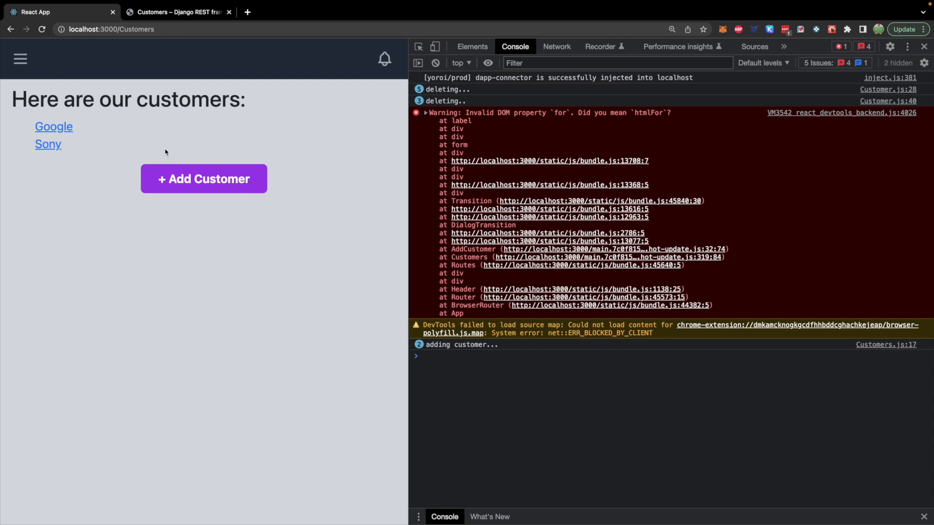
mouse_move(163, 149)
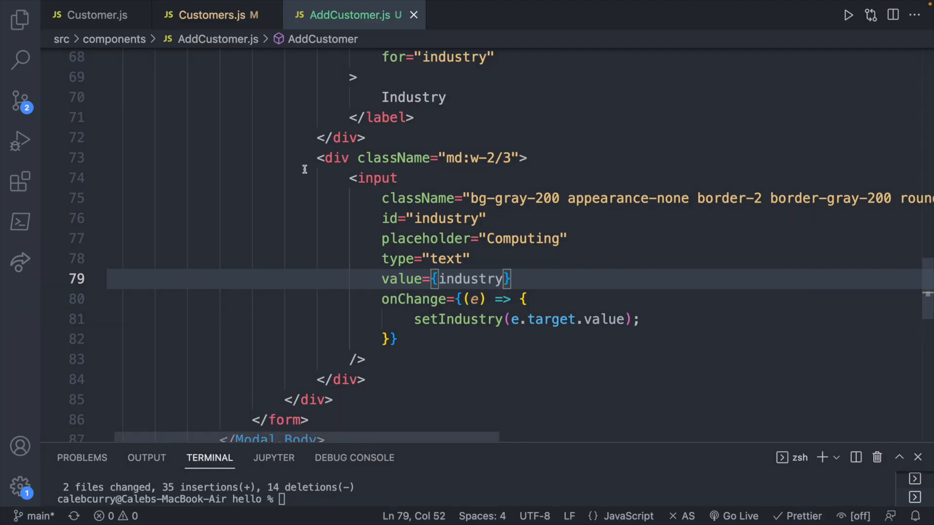
Step: Build const url = baseUrl + 'api/customers' and start a fetch(url).then().then().catch() chain in newCustomer
left_click(214, 15)
type("function newCustomer() {")
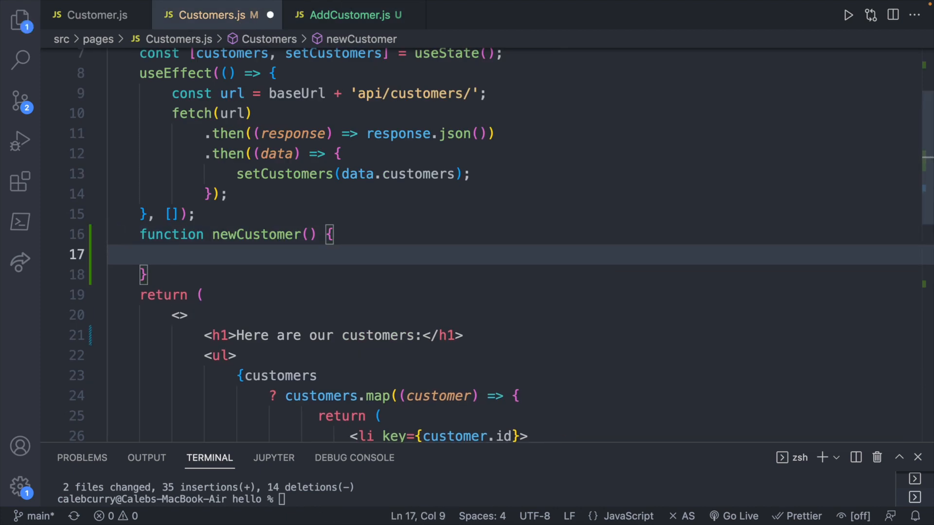
type("fetch().then")
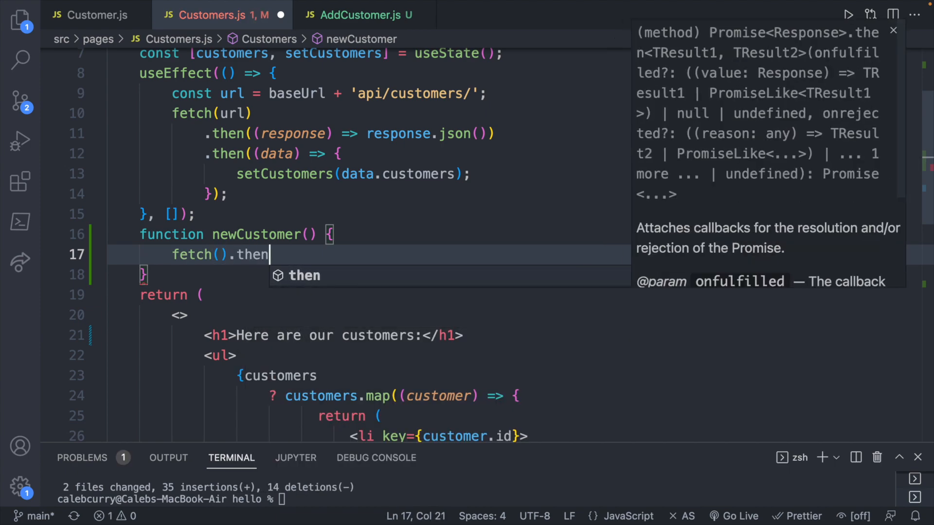
type("().then()")
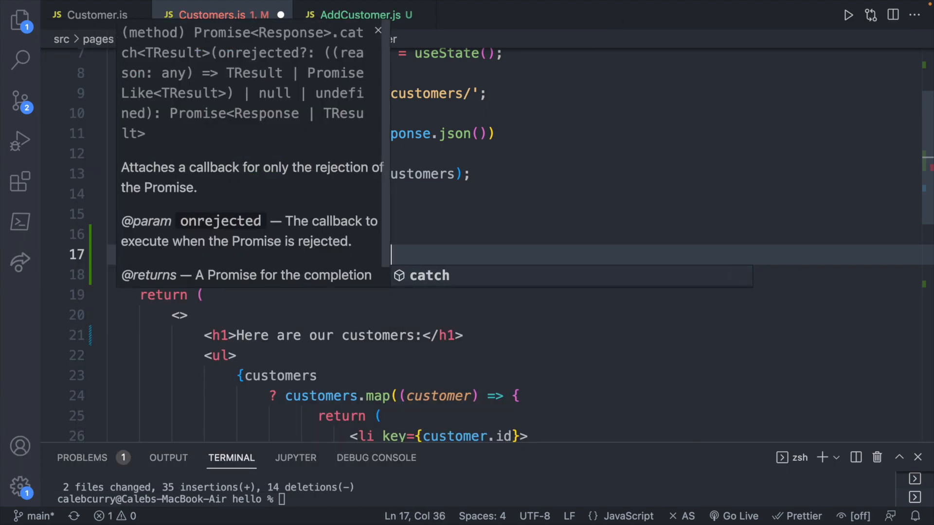
type("c")
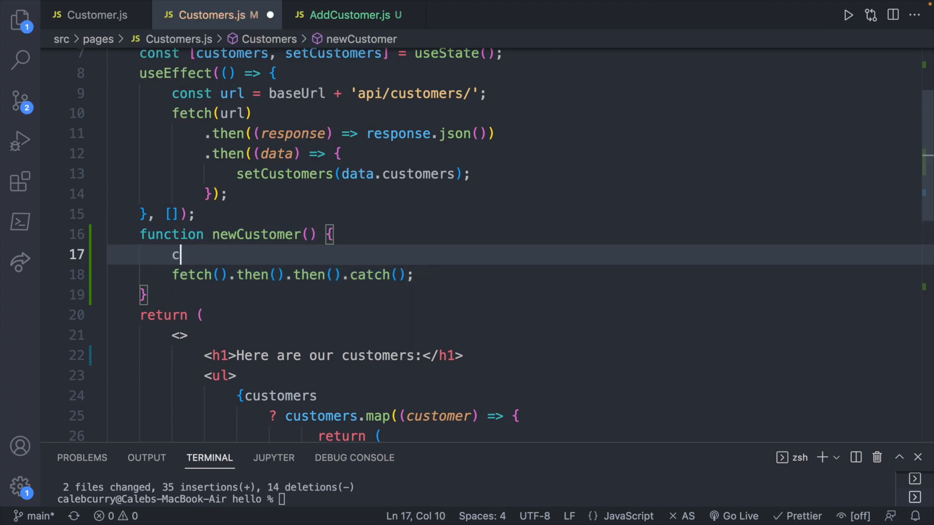
type("onst url = b")
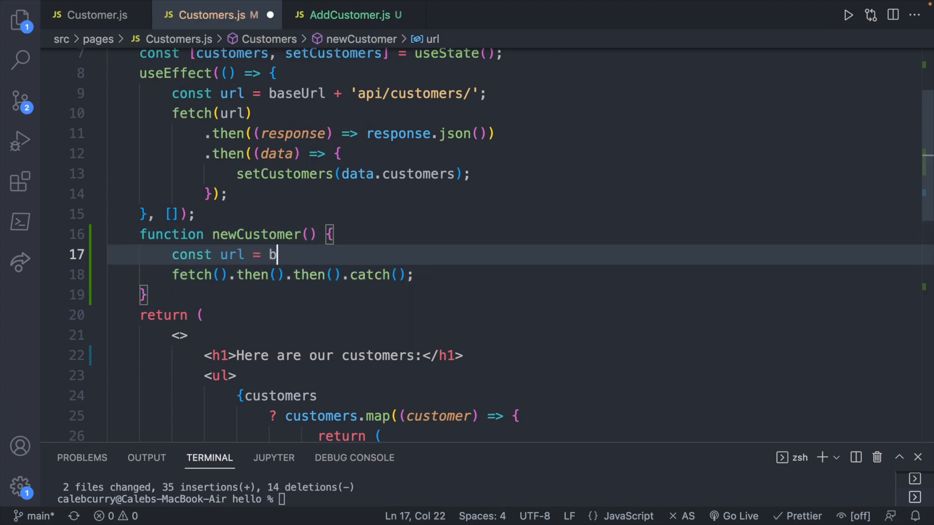
type("aseUrl +")
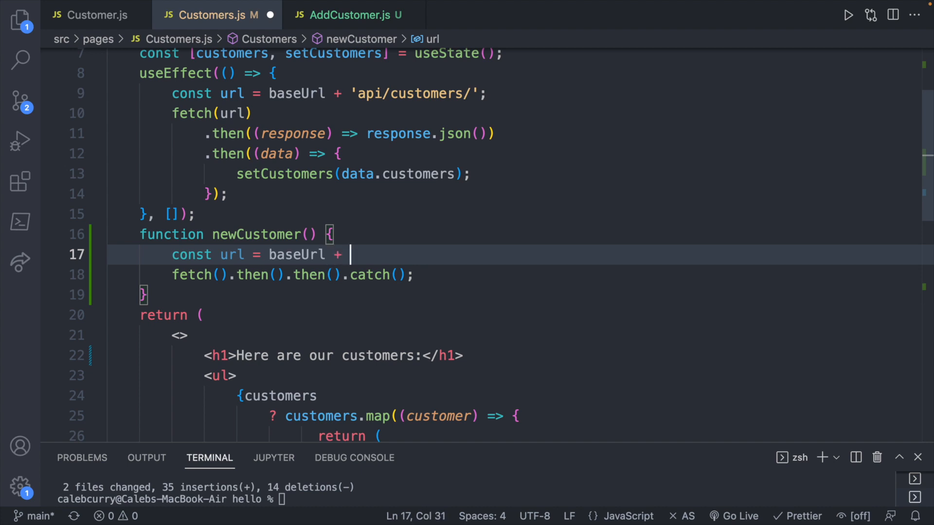
type("'api/c'")
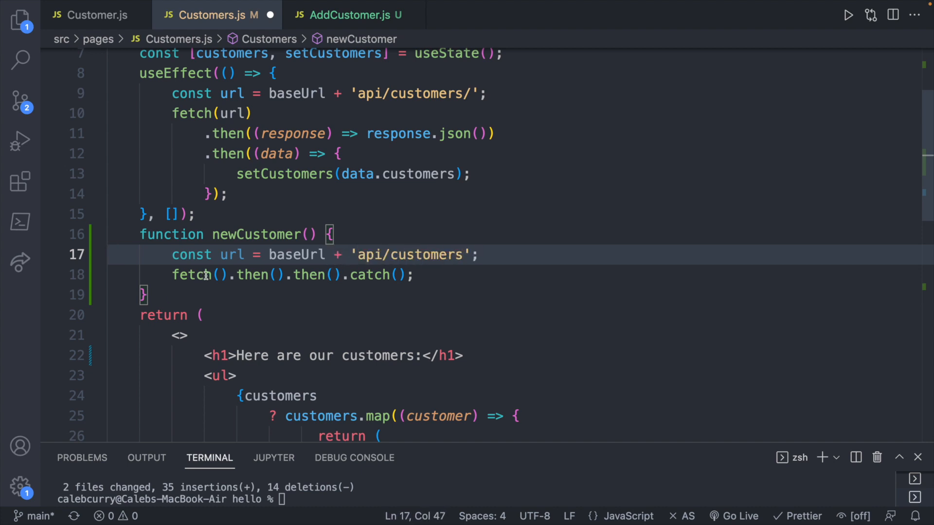
type("url")
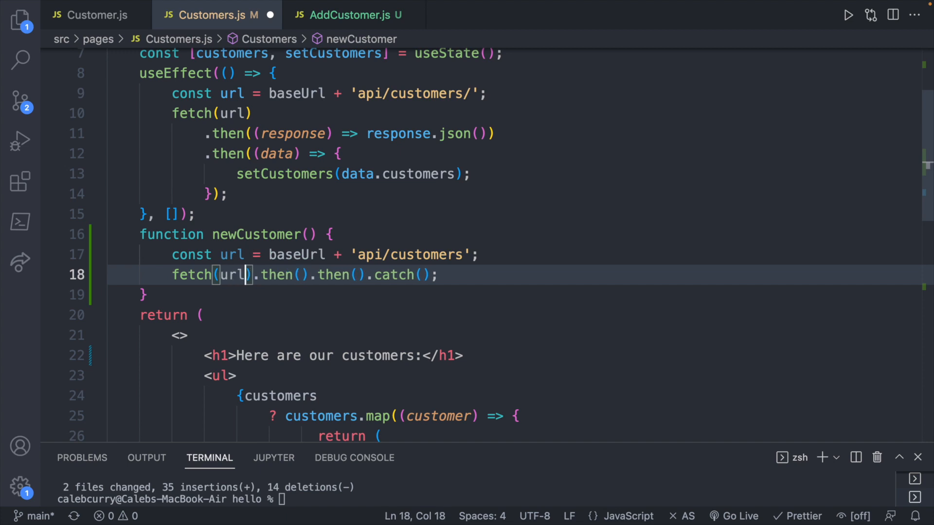
Step: Make the fetch a POST with headers {'Content-Type': 'application/json'}
type(", {")
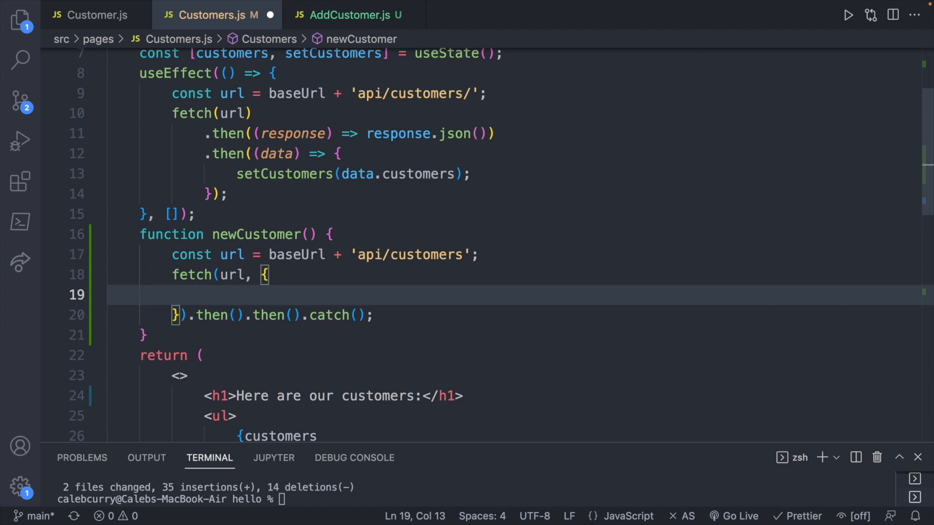
type("method: '")
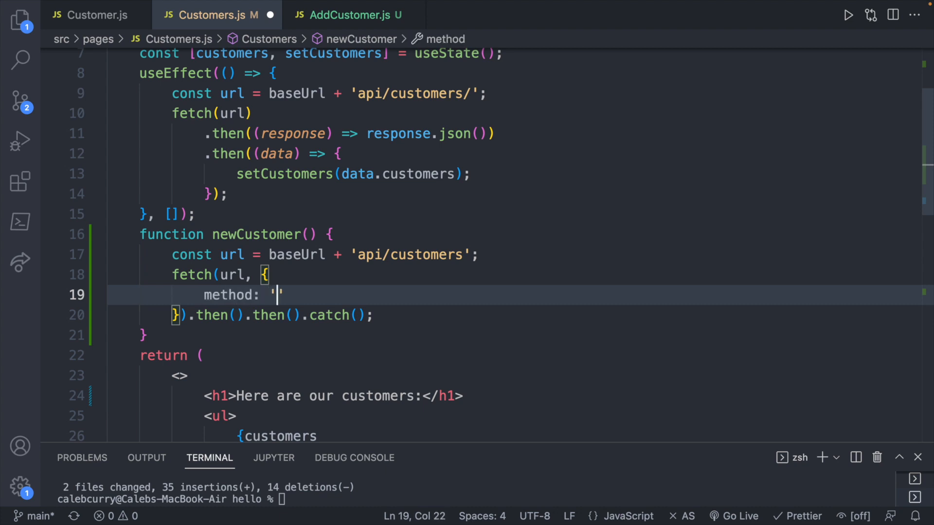
type("POST")
type("headers: {")
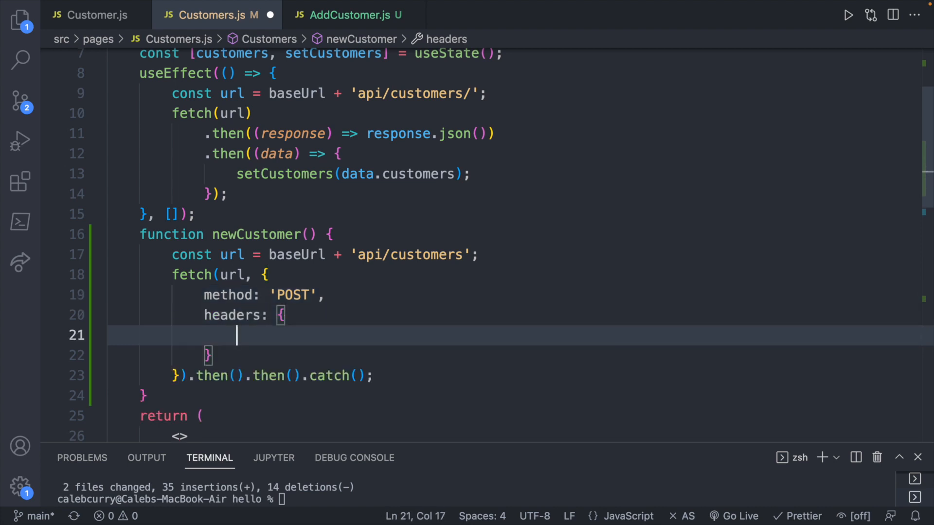
type("''")
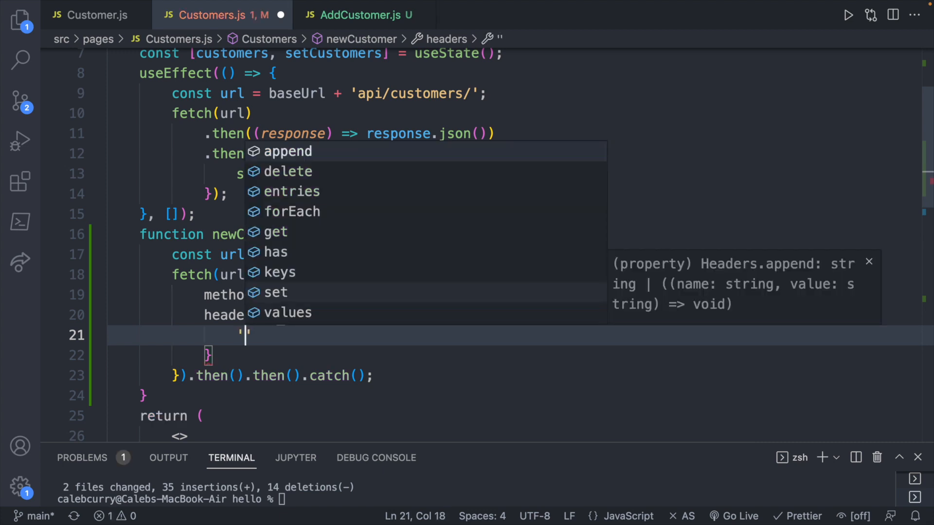
type("Content-t")
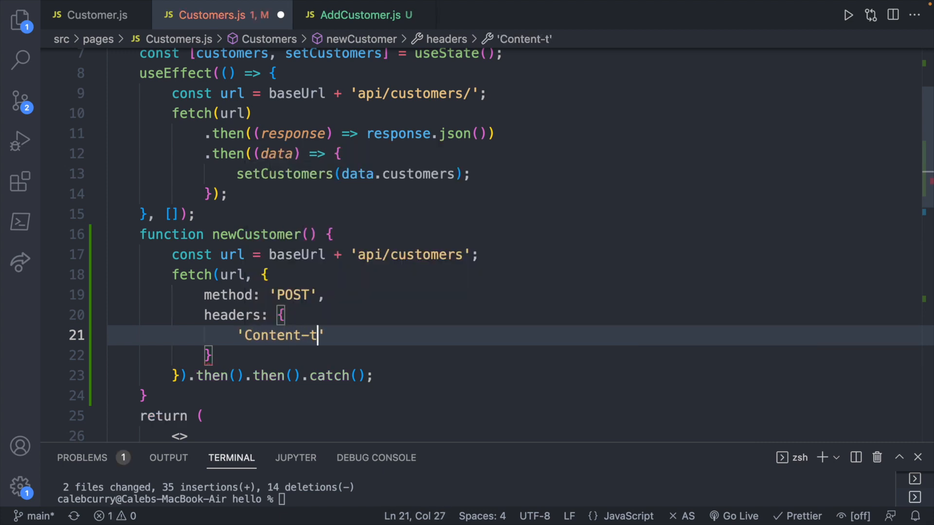
type("ype':")
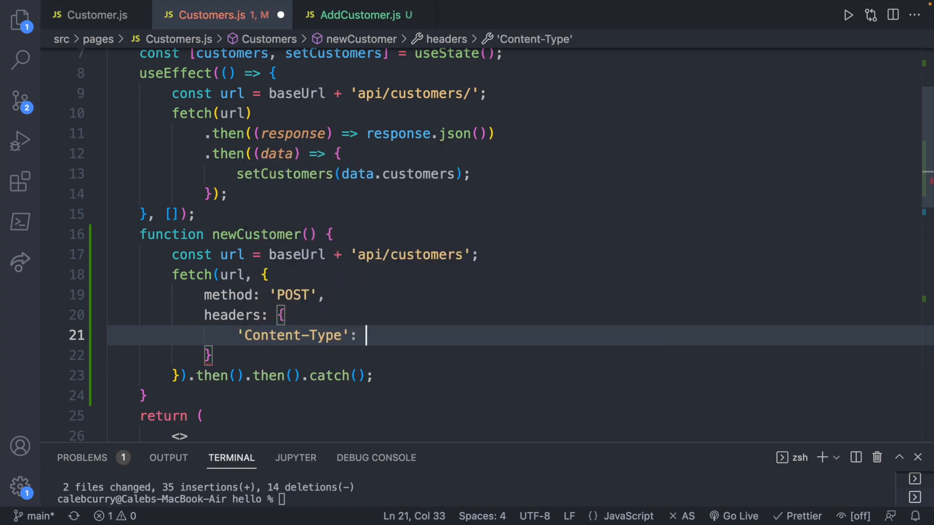
type("'application'")
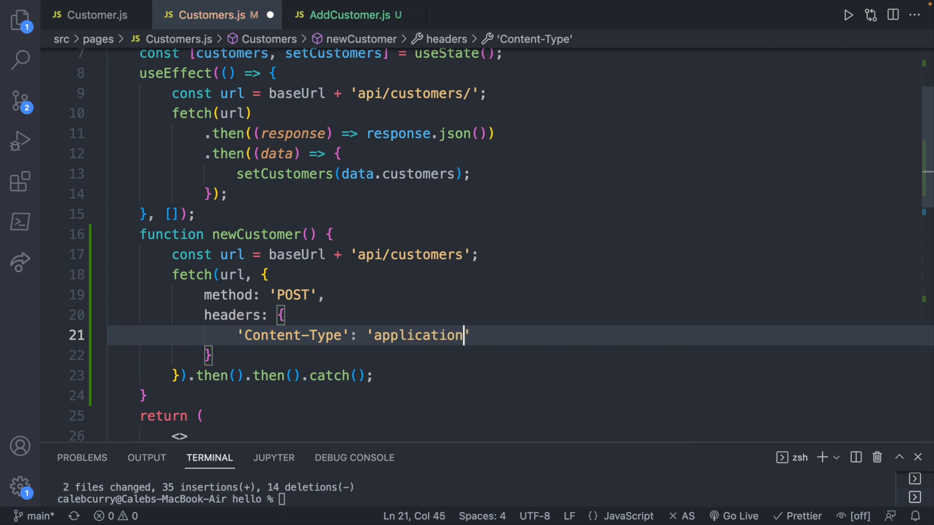
type("/json")
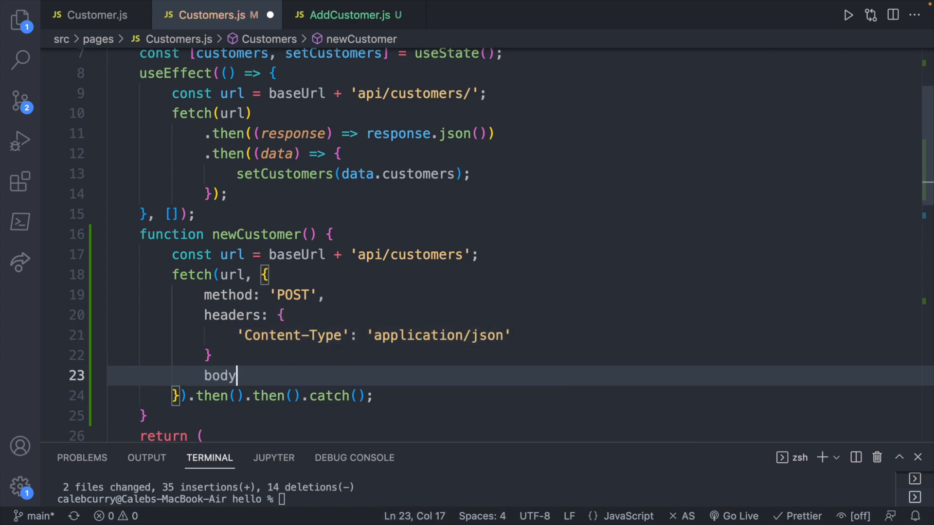
Step: Add body: json.stringify(data), then view AddCustomer.js's submit handler
type(":")
left_click(516, 356)
type(",")
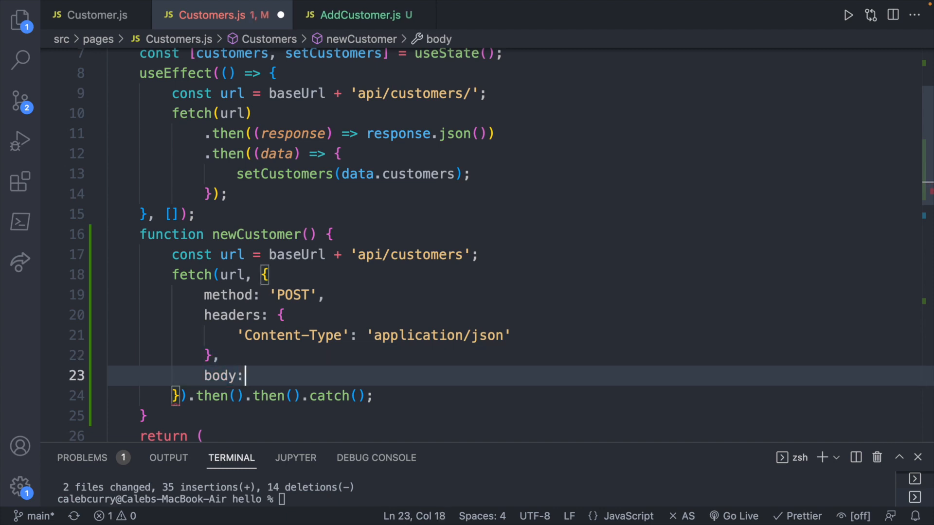
type("json.stringi")
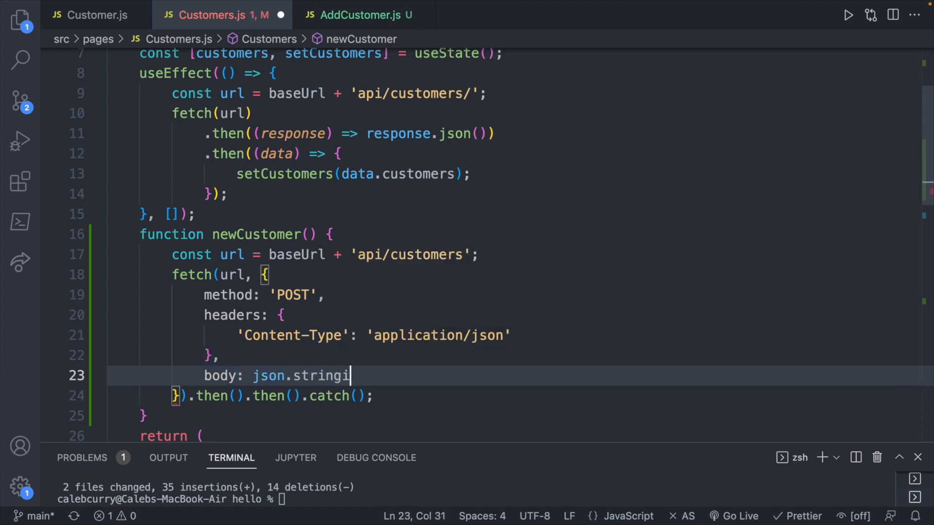
type("fy(data)")
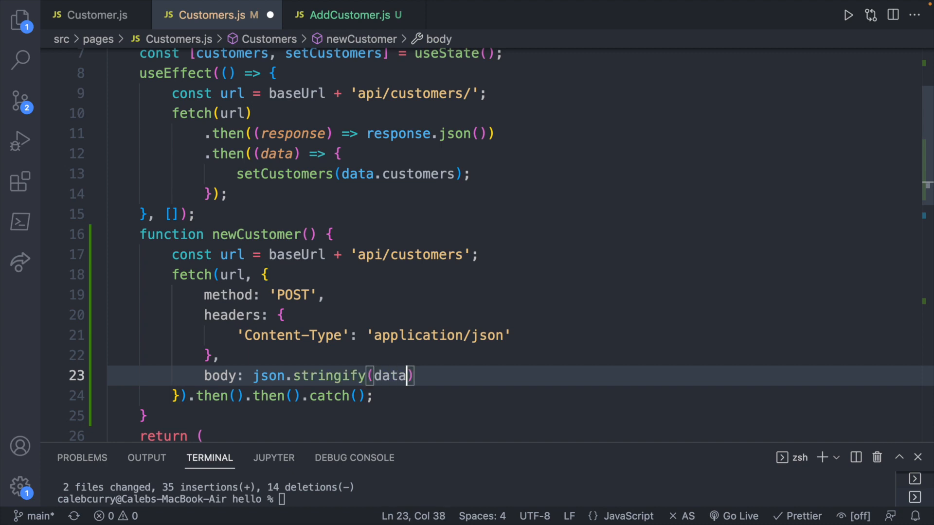
double_click(391, 376)
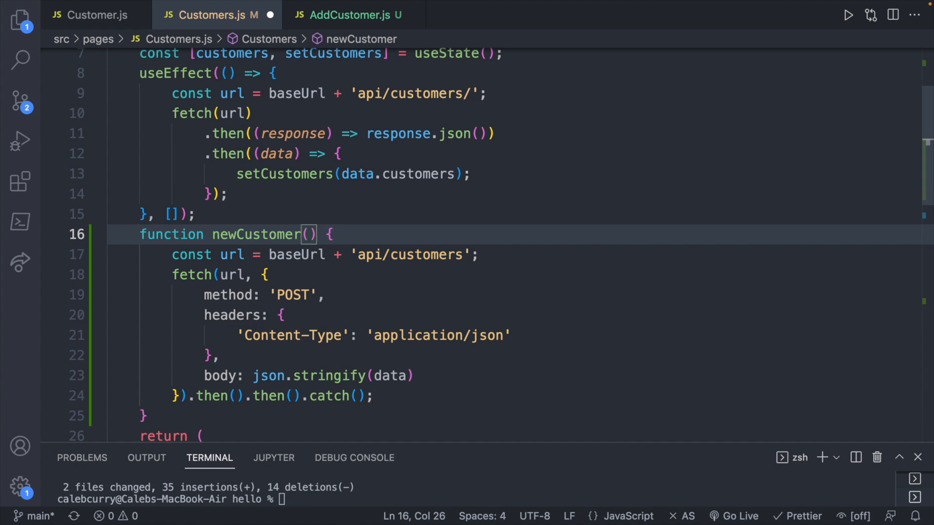
left_click(346, 15)
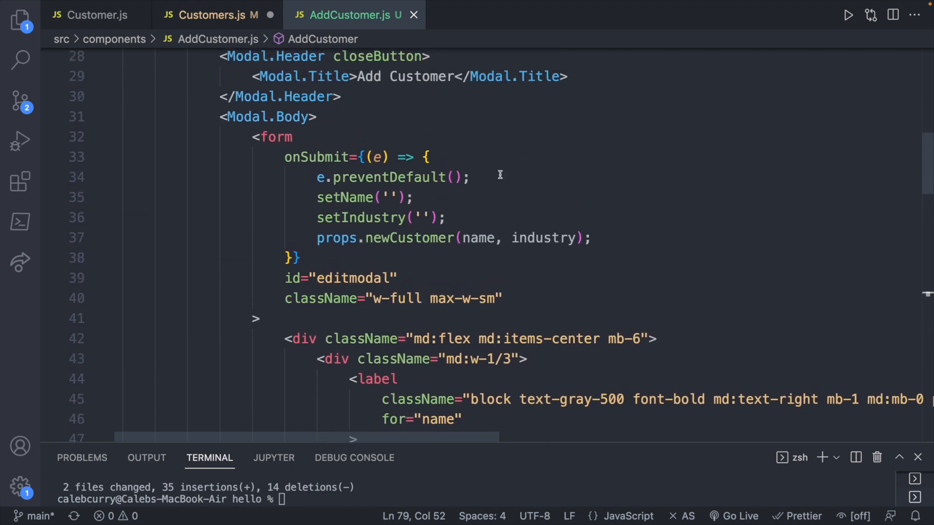
Step: Give newCustomer name and industry parameters and build data = {name: name, industry: industry}
left_click(214, 15)
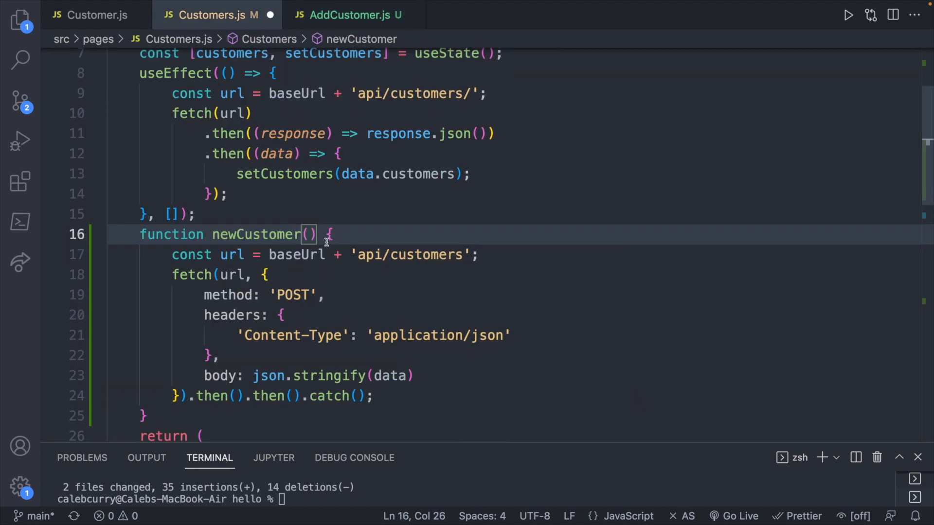
type("name")
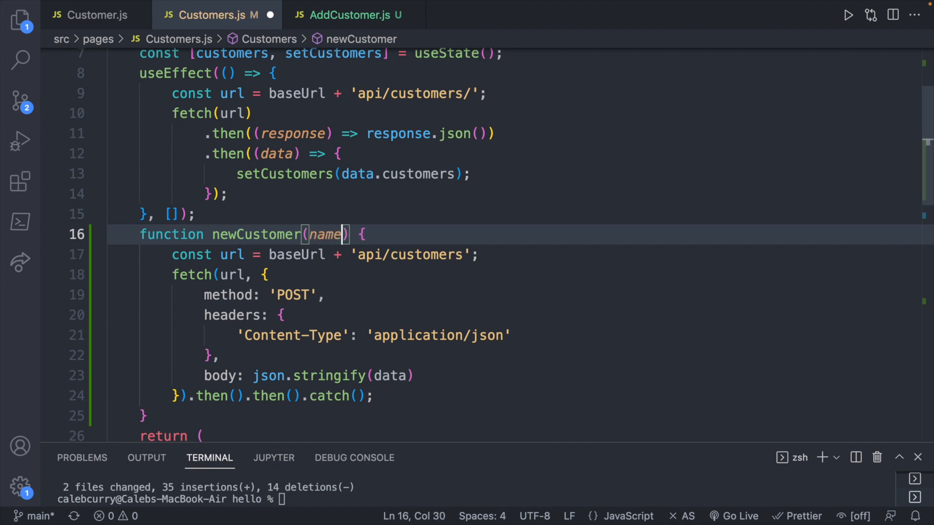
type(", industry")
type("data =")
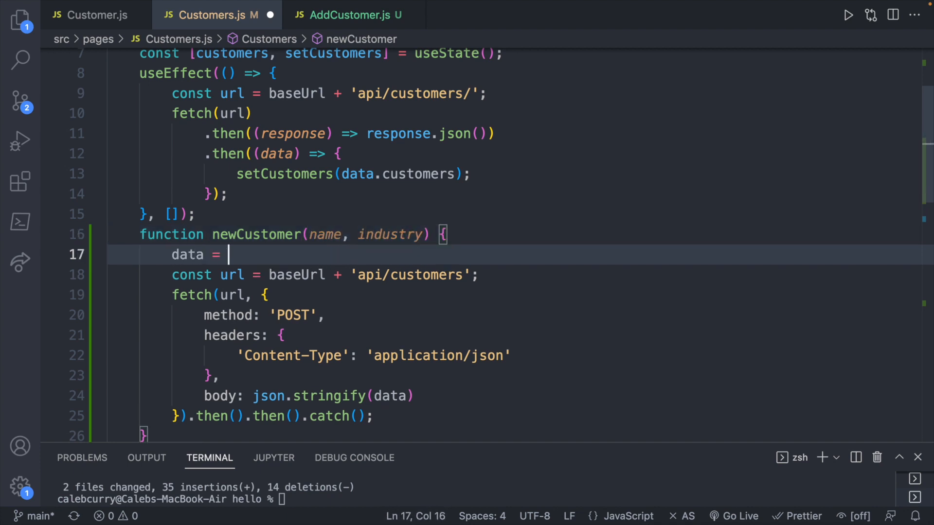
type("{name: name, indust")
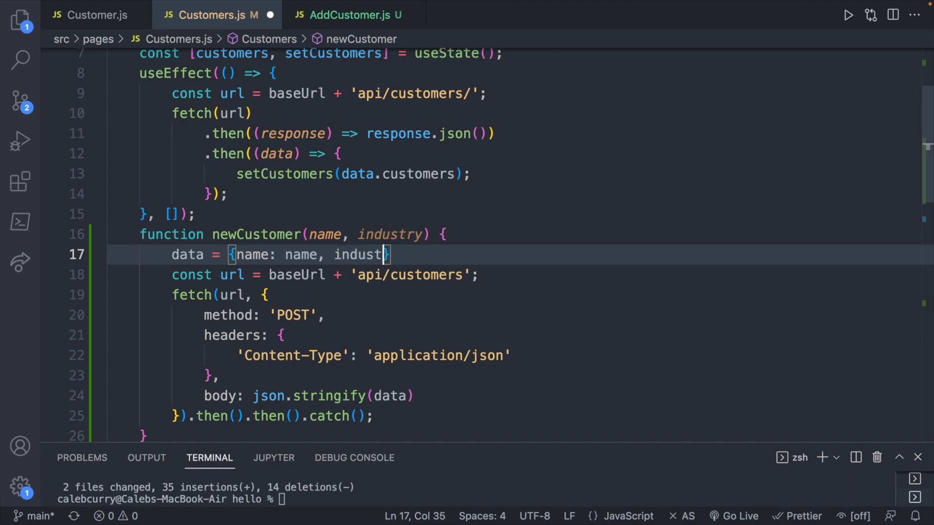
type("ry: industry")
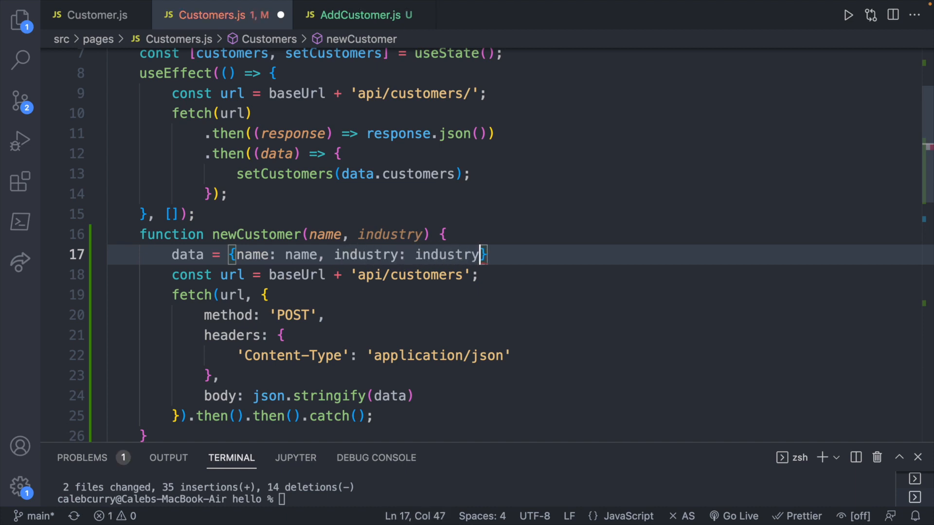
type(";")
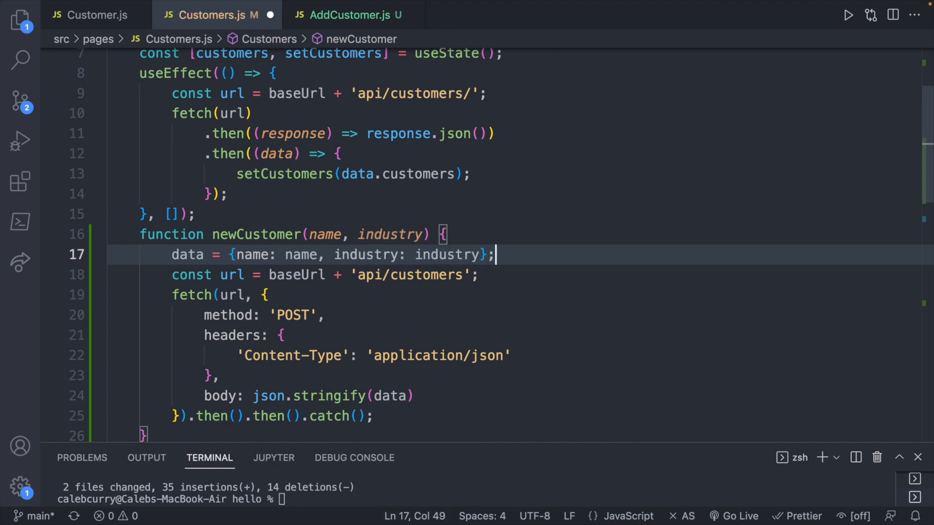
scroll("down", 3)
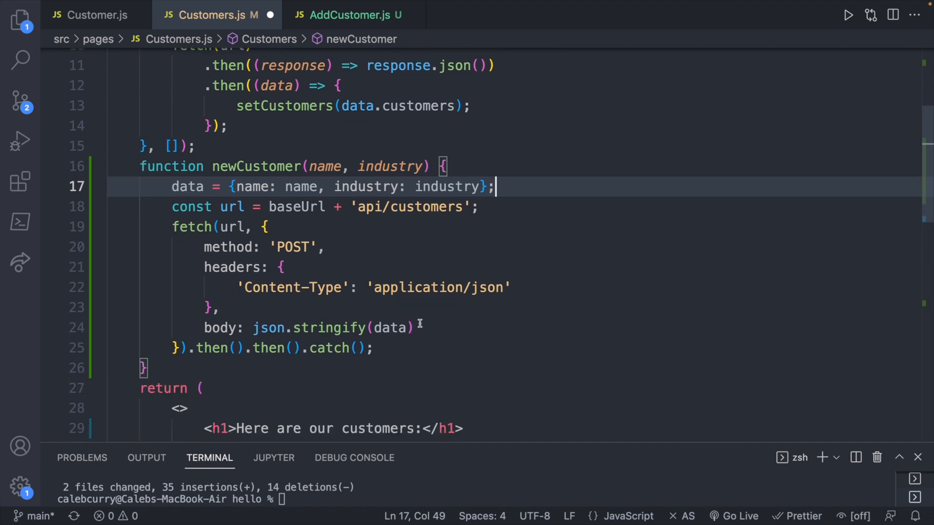
mouse_move(403, 314)
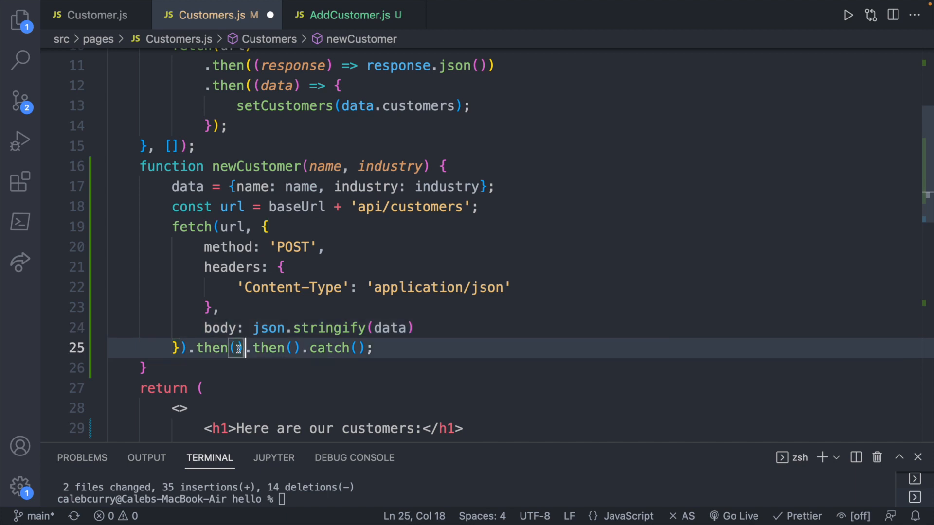
Step: Make the first .then take (response) and throw new Error('Something went wrong') when !response.ok
type("() => {")
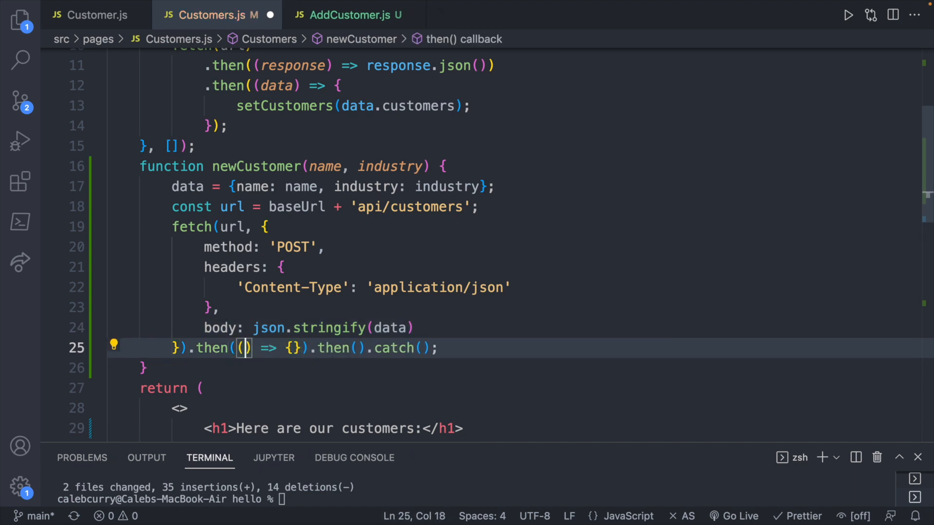
type("response) => {")
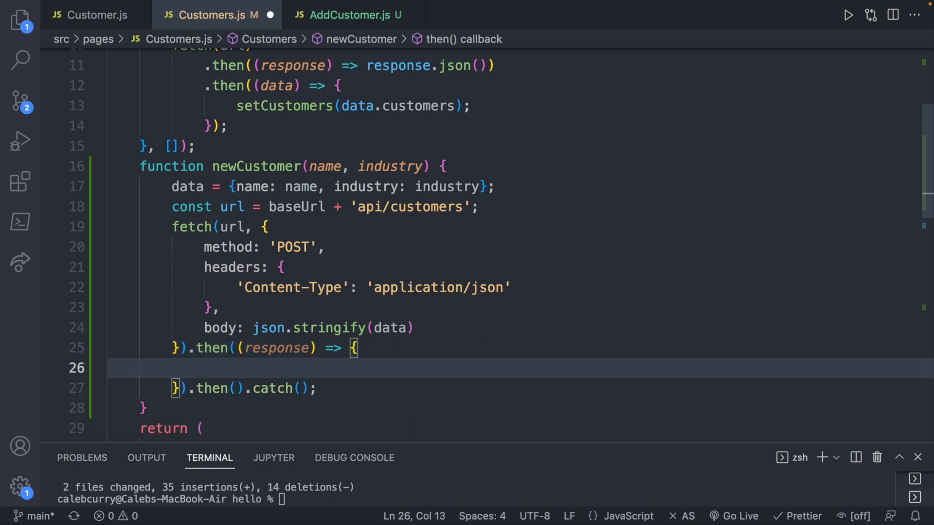
type("if(!response.ok){")
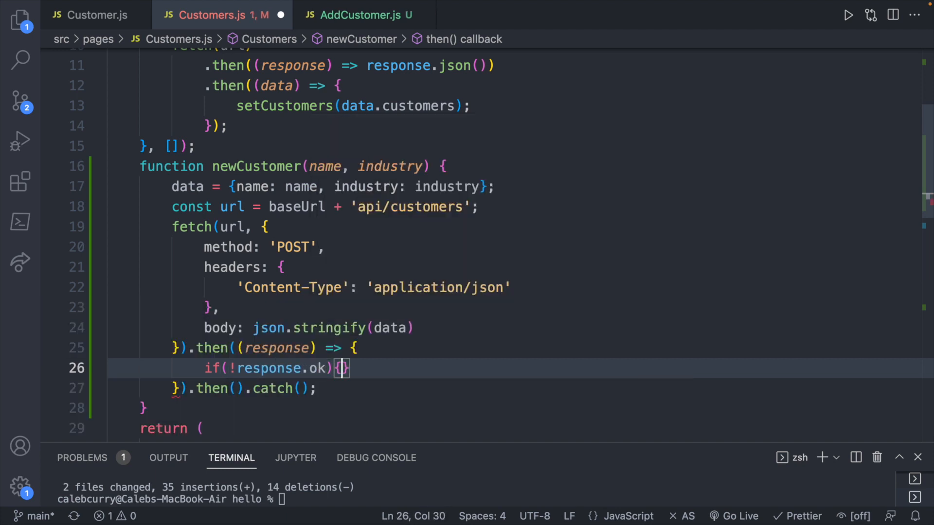
type("throw new Error")
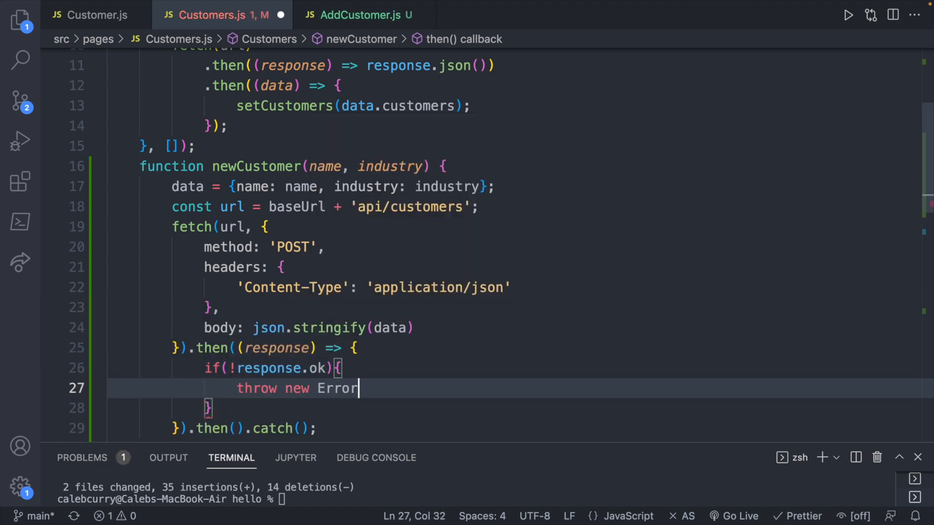
type("('');")
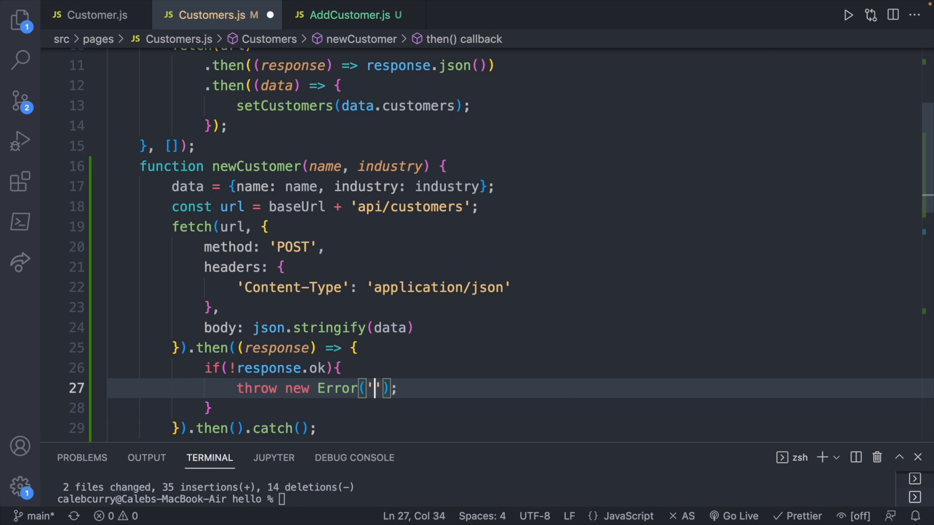
type("Somert")
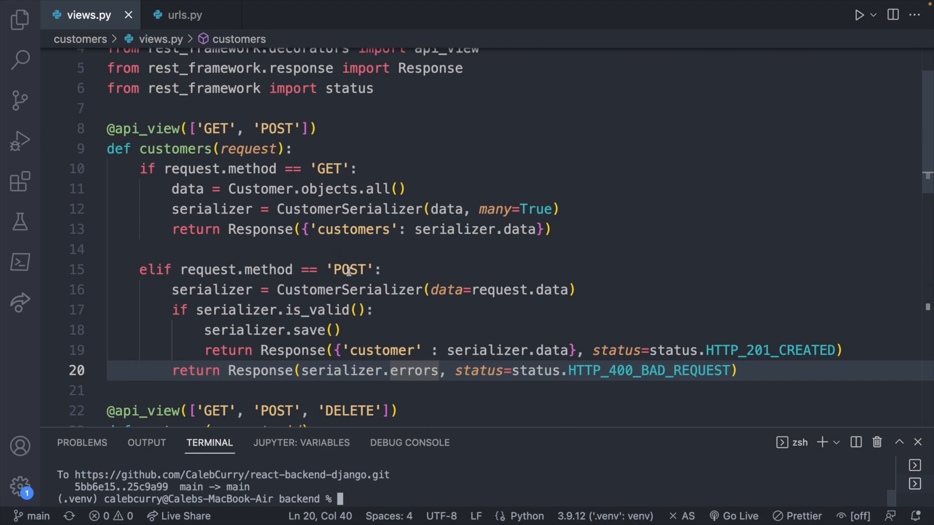
mouse_move(506, 350)
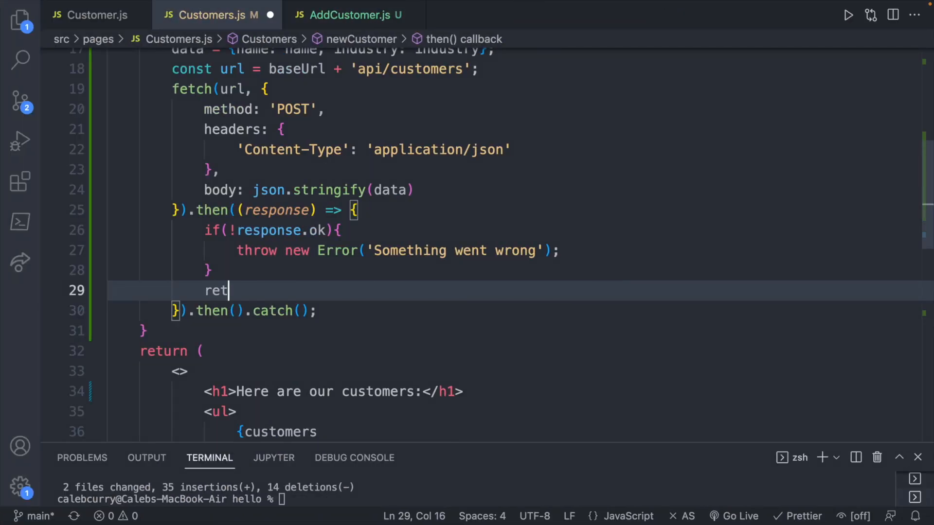
Step: Return response.json(), then add a (data) => {} success callback with TODO comments about updating the list
type("urn response.json();")
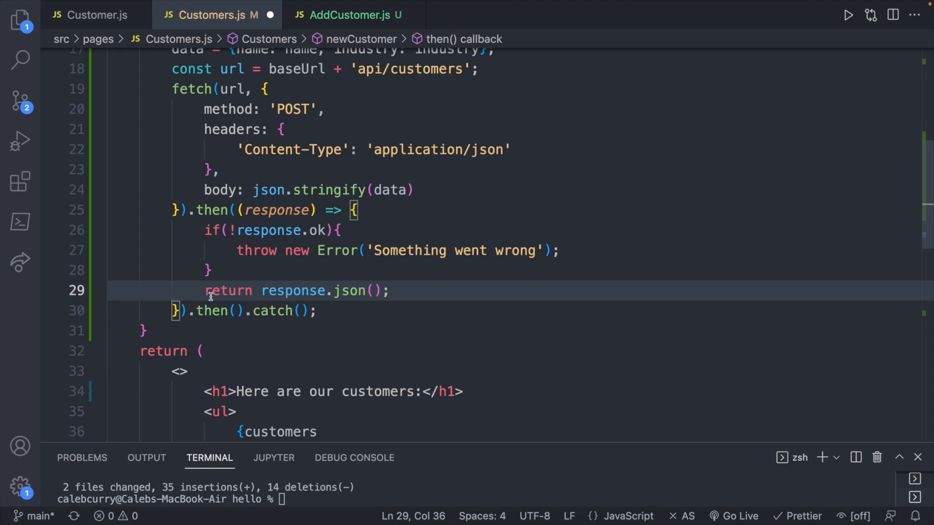
left_click(243, 310)
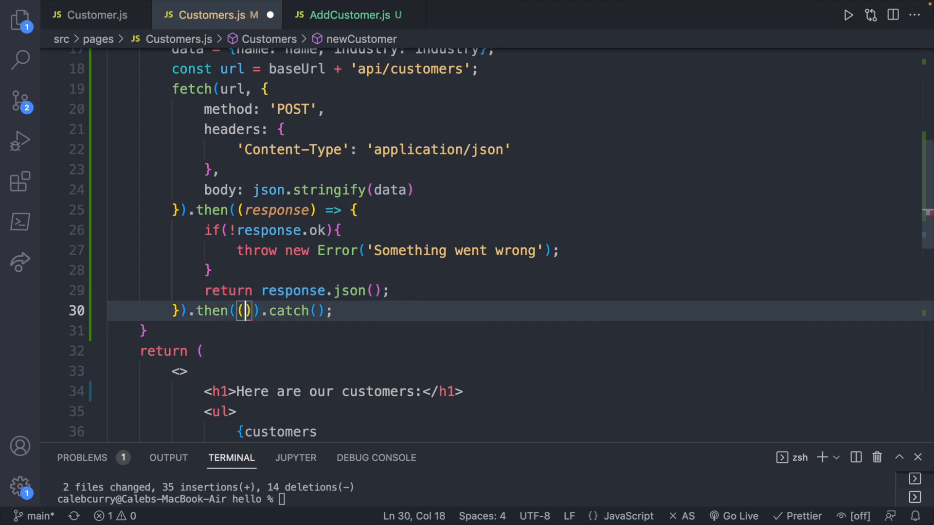
type("data) =>")
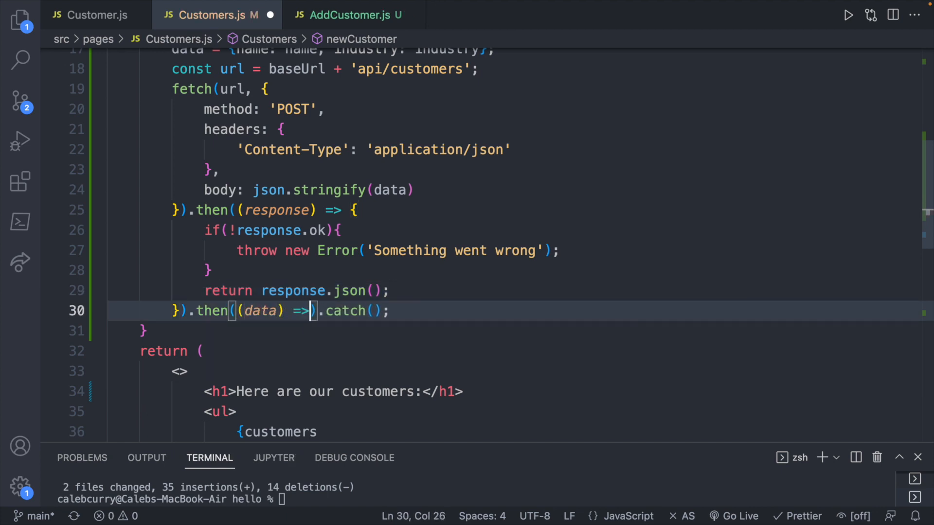
type("{}")
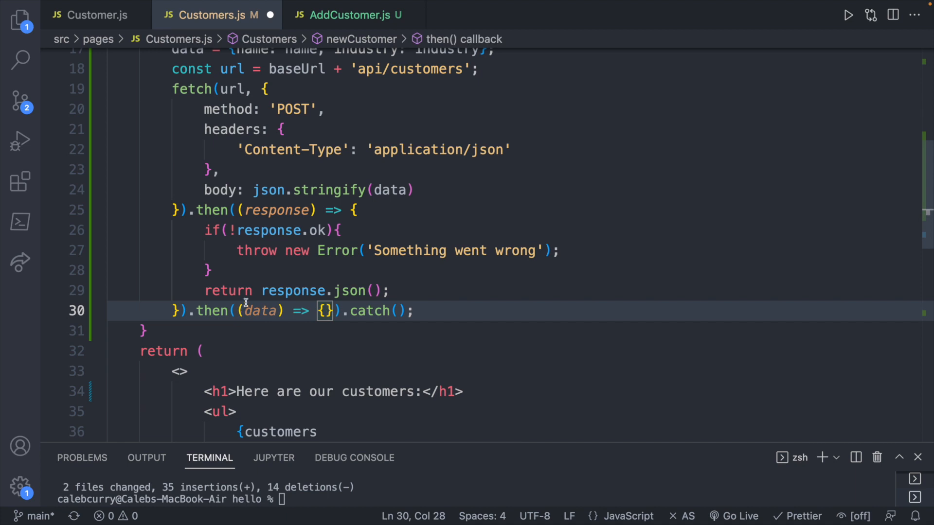
double_click(261, 311)
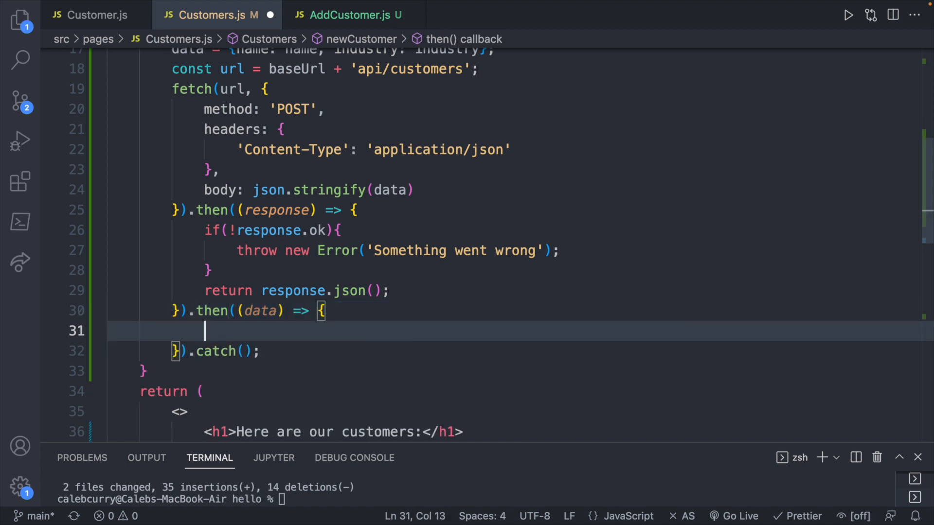
type("//assume the add was succesful")
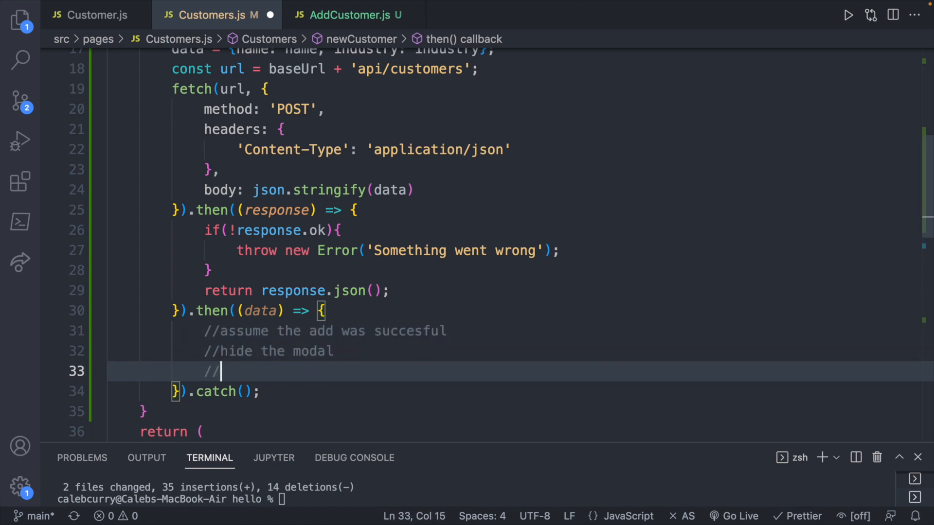
type("make sure the list is updated approp")
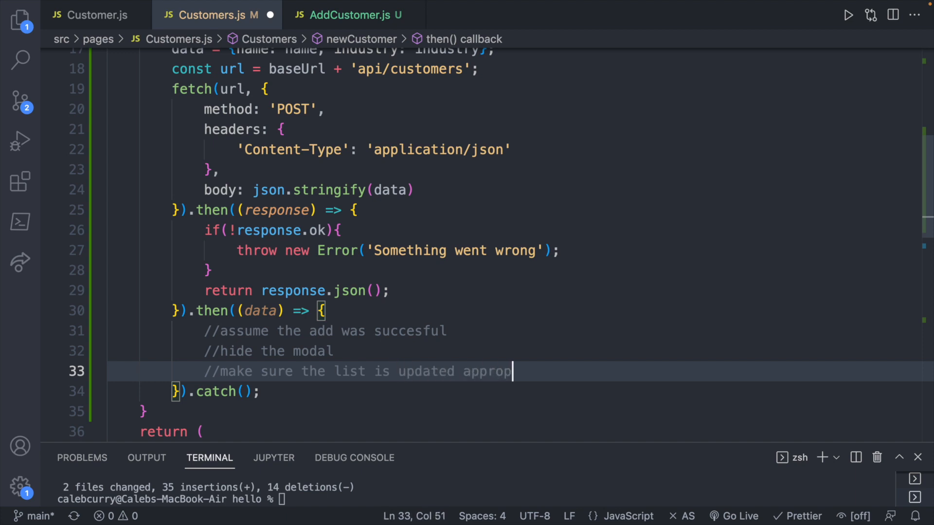
type("riately")
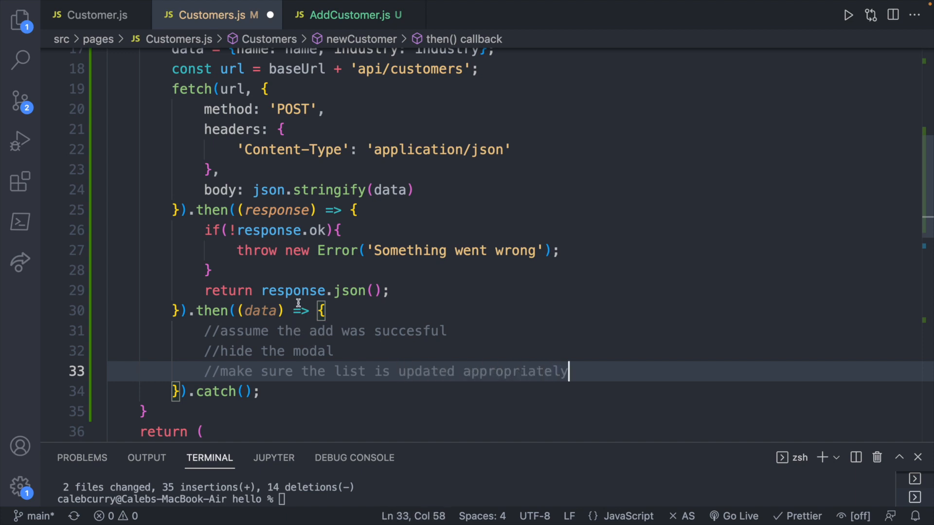
Step: Give the catch an (e) handler that logs the error with console.log
double_click(261, 310)
type("() => {}")
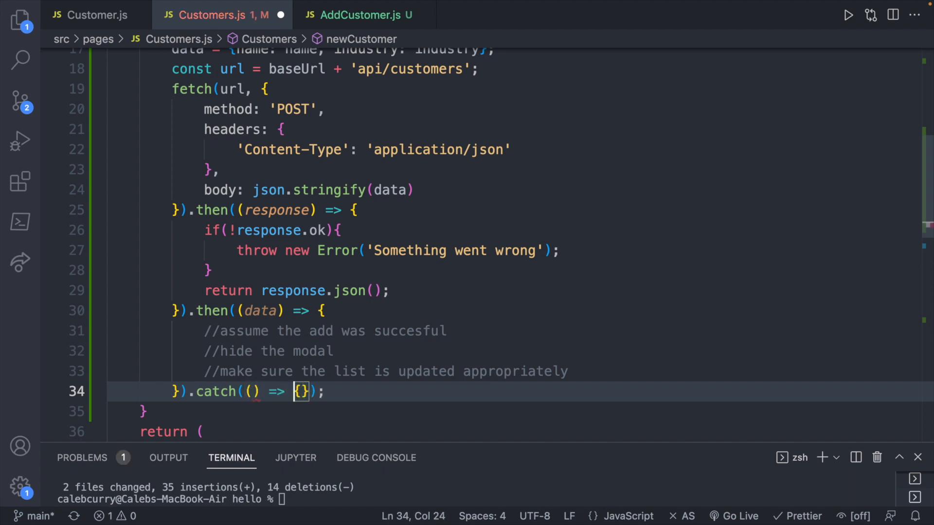
type("e")
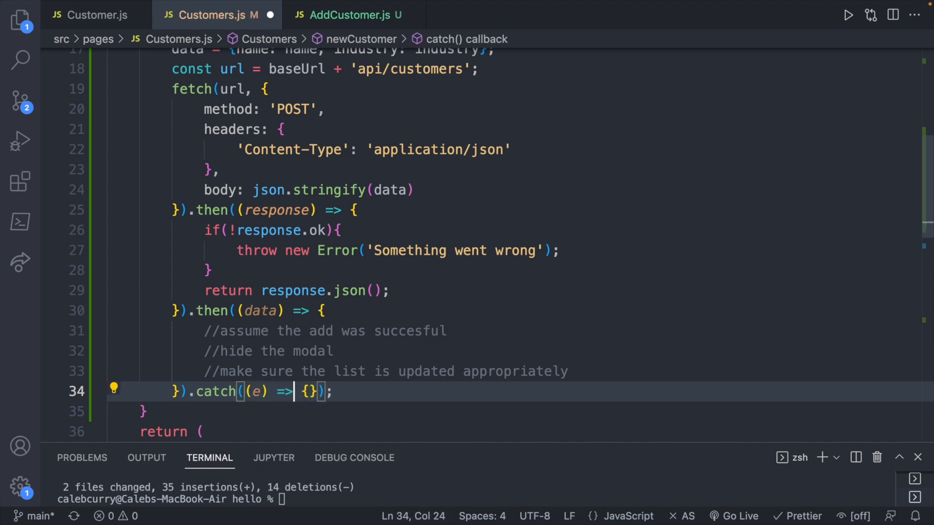
type("console.log(")
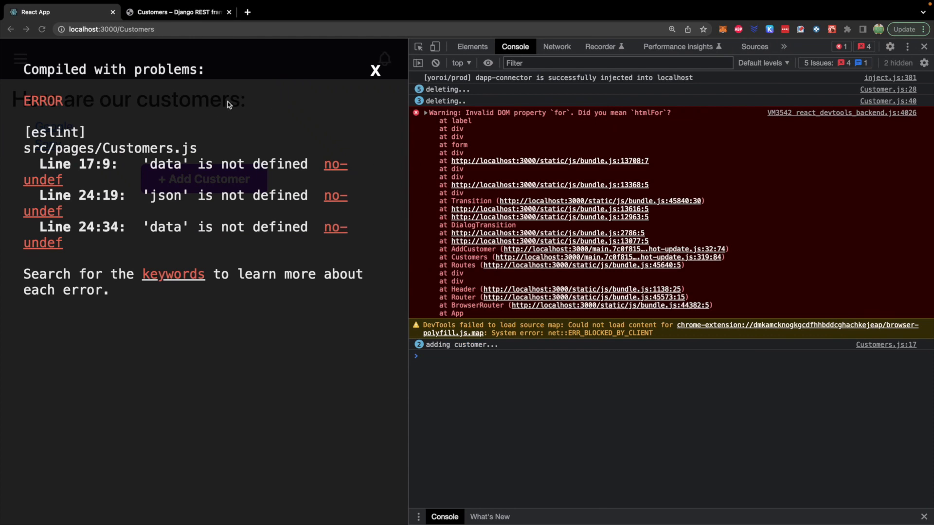
mouse_move(183, 261)
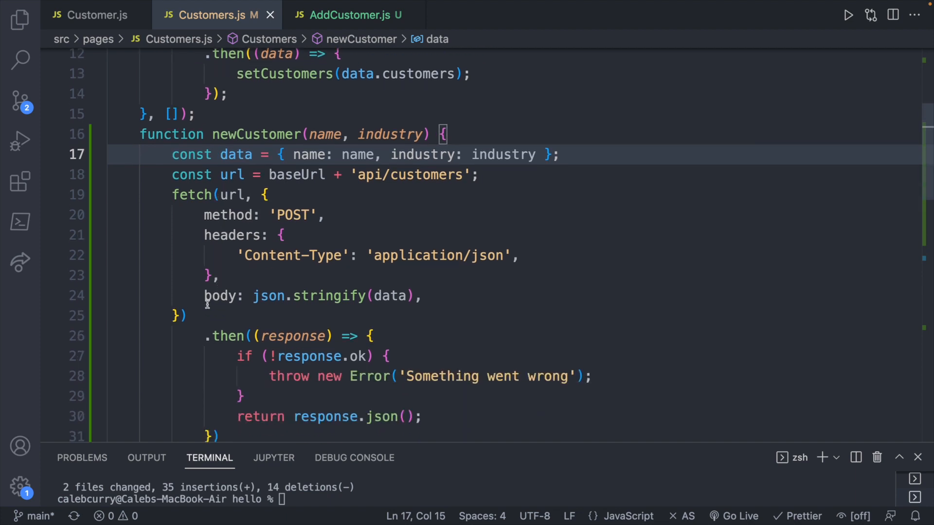
Step: Correct json.stringify to JSON.stringify so the compile errors clear
type("JS")
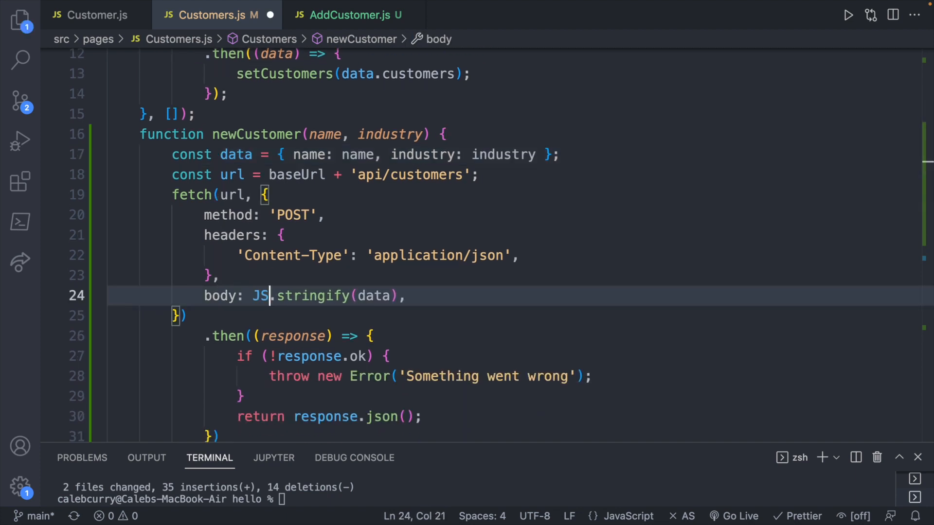
type("ON")
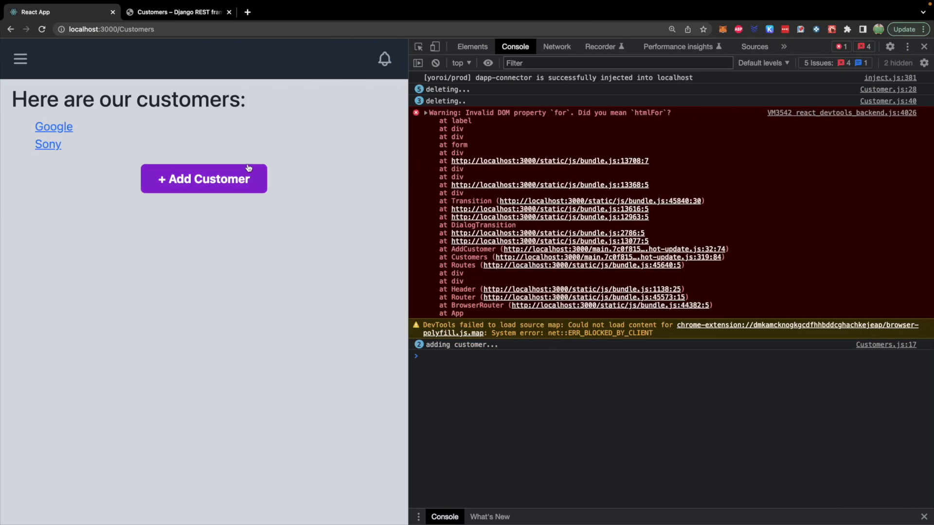
Step: Add customer Slack with industry Communication through the Add Customer form
left_click(204, 179)
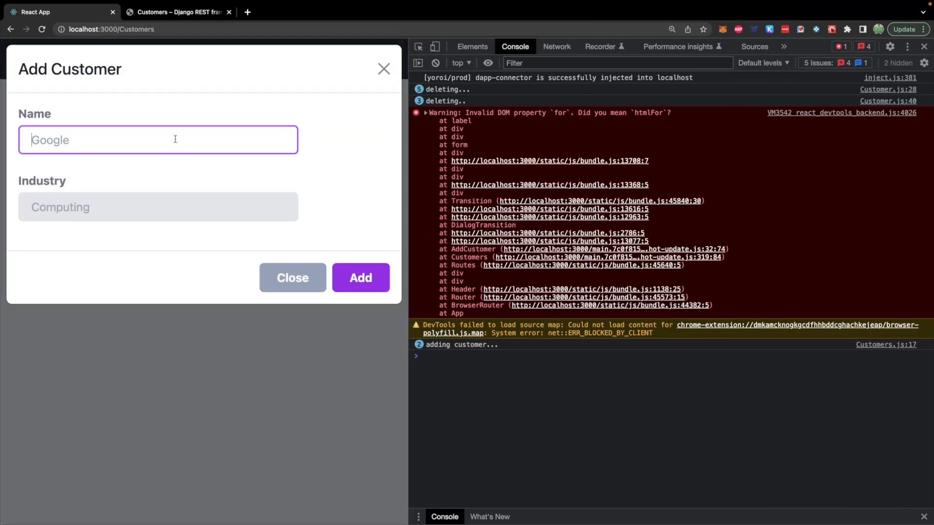
type("Slack")
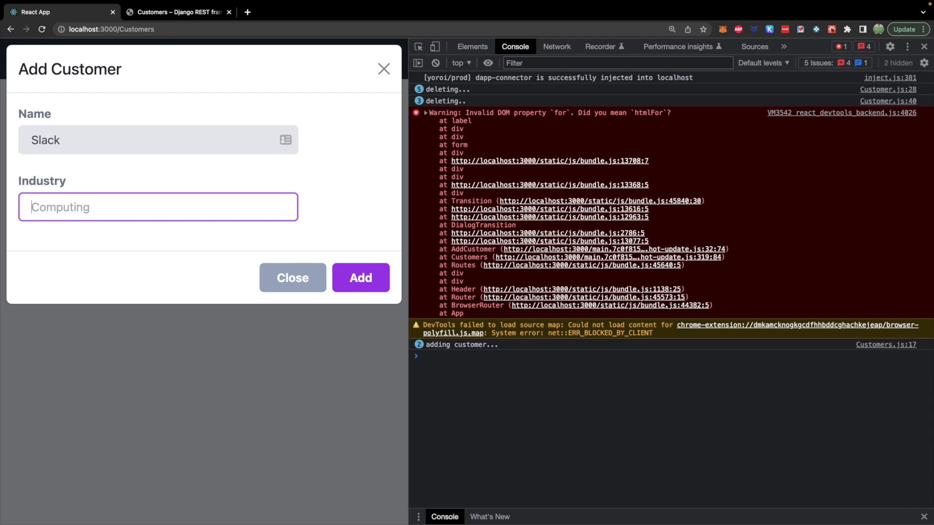
type("Communication")
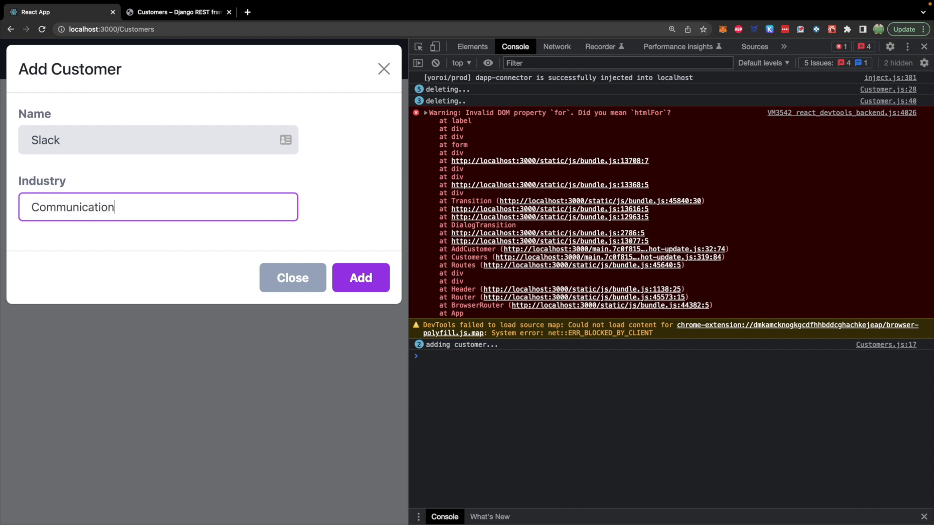
left_click(360, 277)
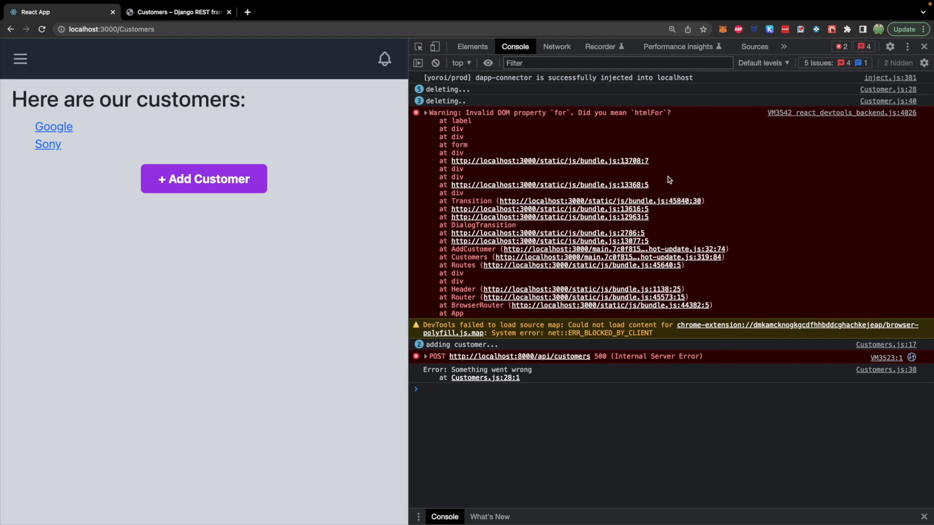
Step: Inspect the failed customers request's headers and payload in the DevTools Network panel
left_click(556, 47)
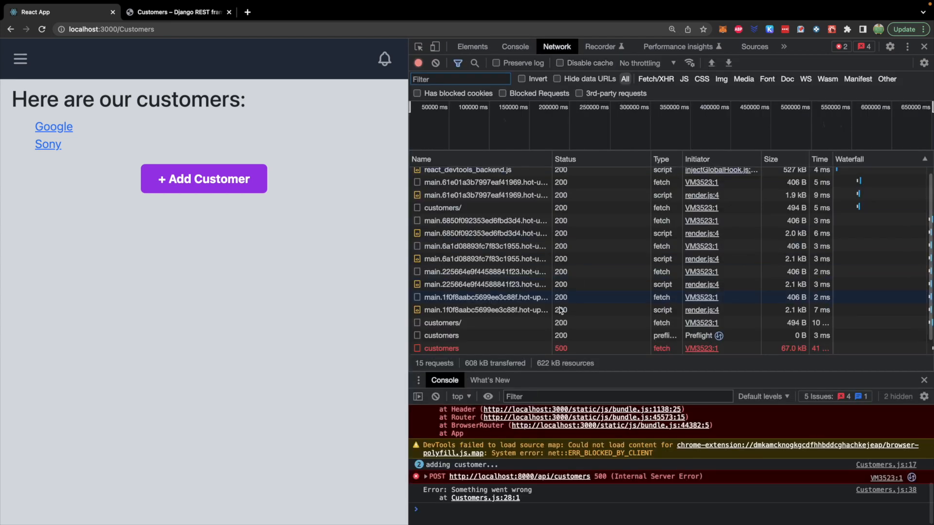
left_click(441, 349)
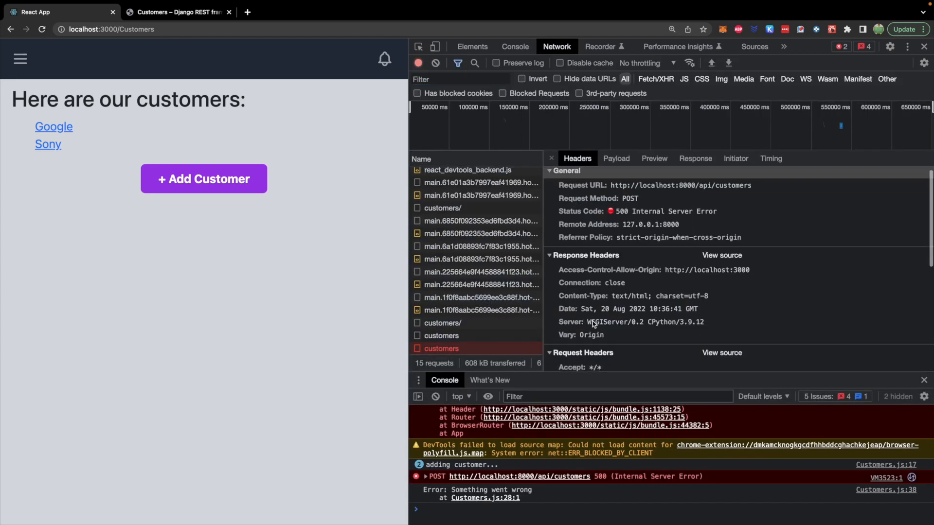
left_click(616, 159)
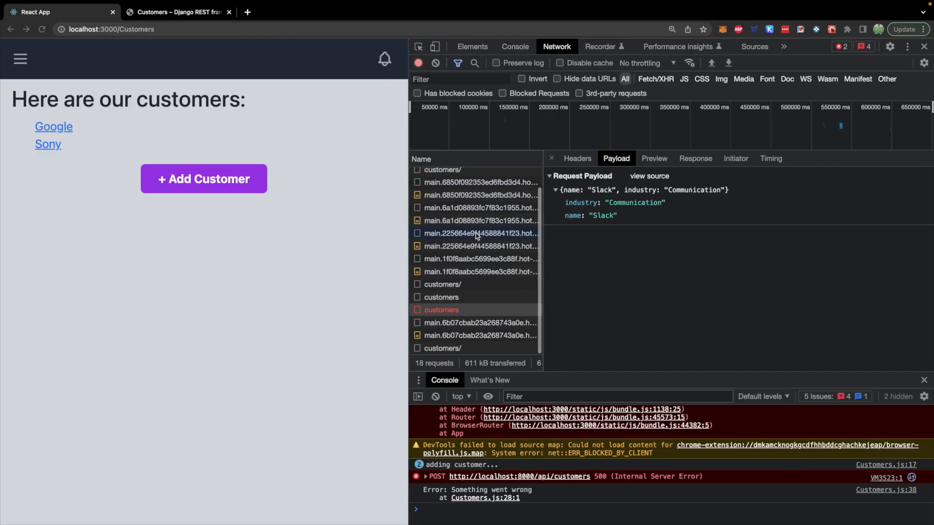
Step: Re-add Slack in Communication and inspect the new request, which returns 201 Created
left_click(203, 179)
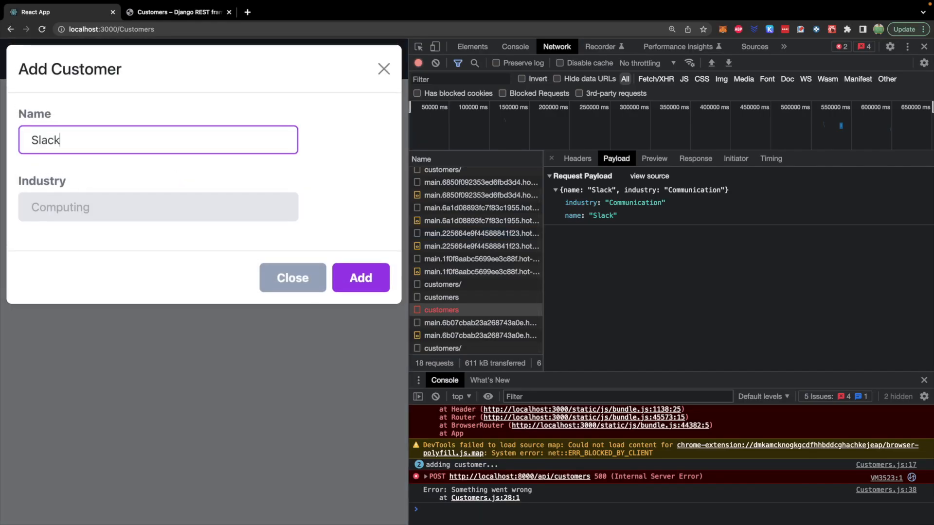
type("Communica")
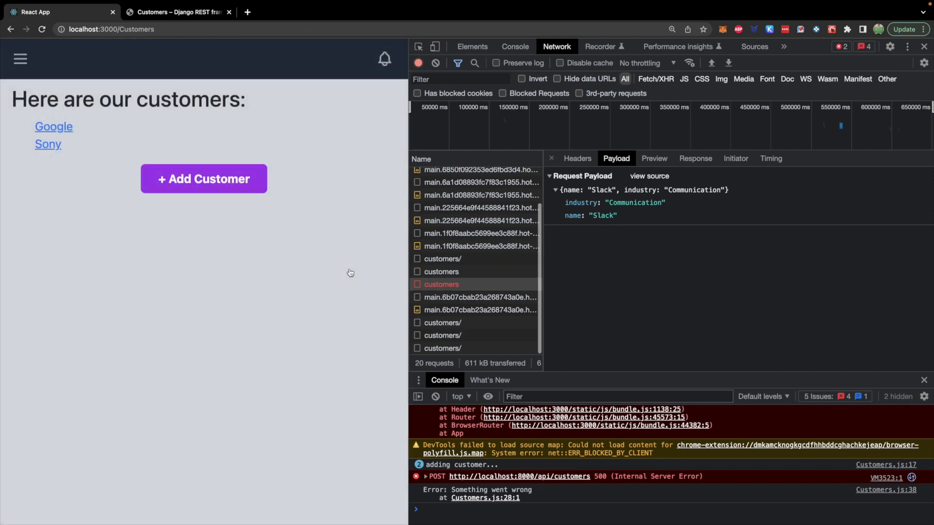
left_click(442, 349)
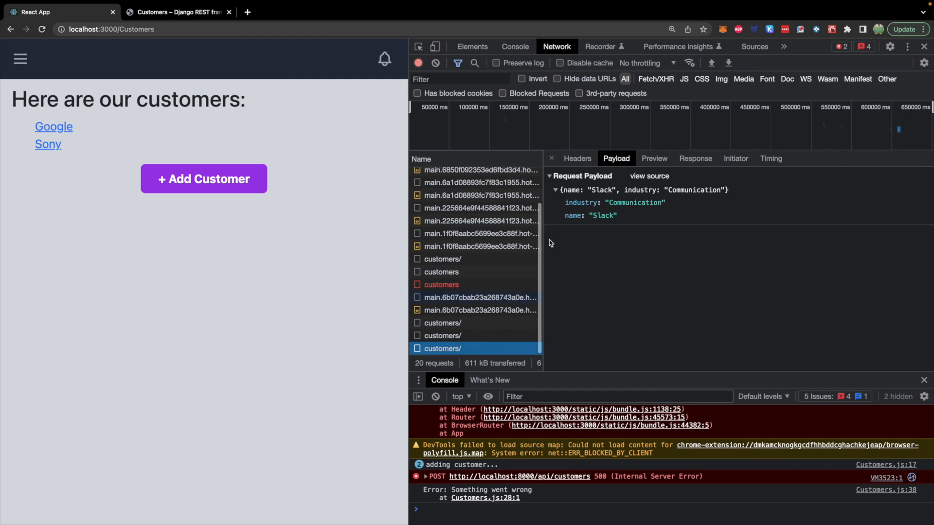
left_click(576, 159)
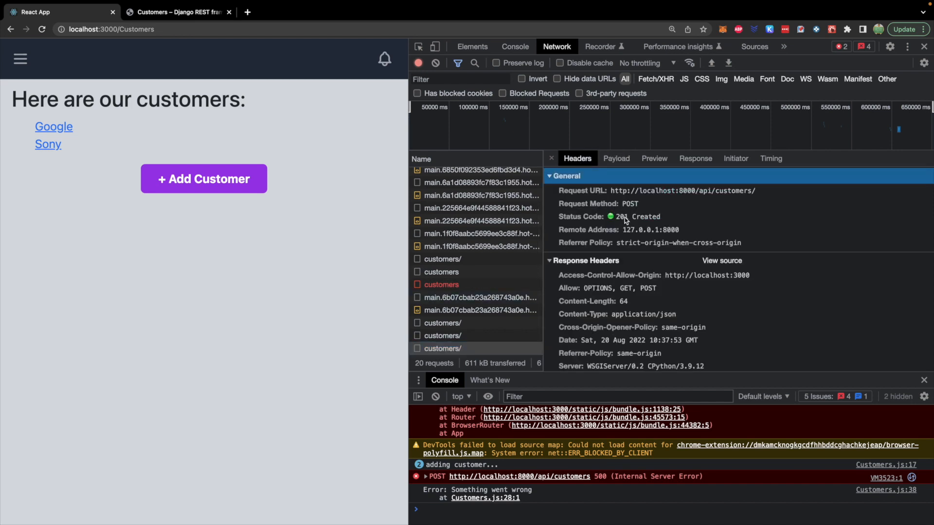